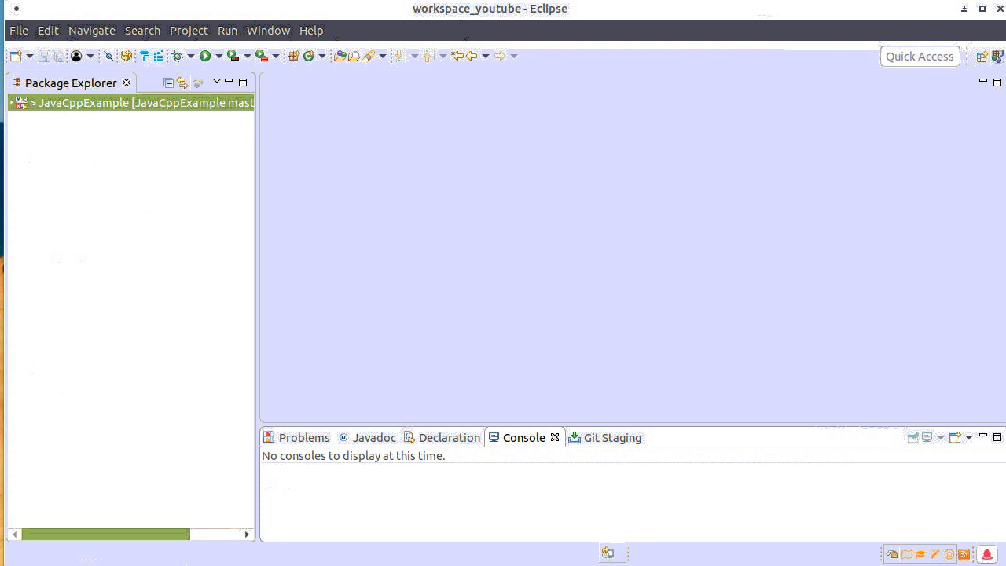
{"action": "mouse_move", "coordinate": [93, 140]}
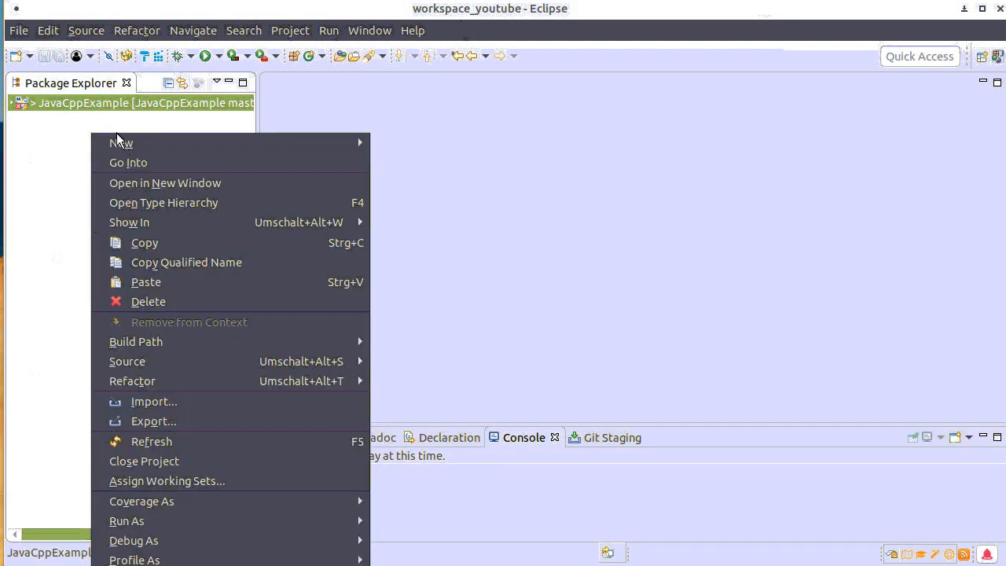
{"action": "mouse_move", "coordinate": [122, 143]}
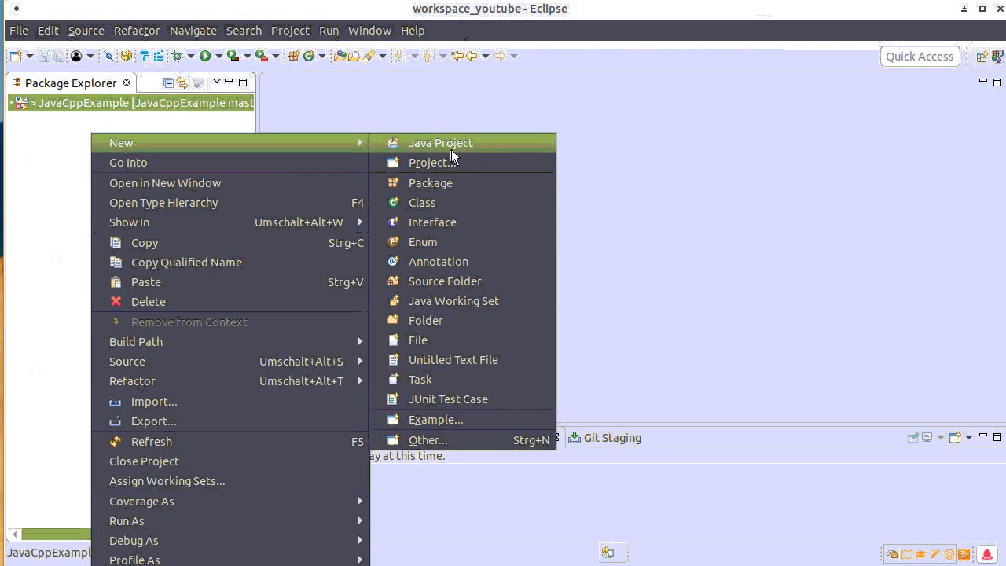
Choose Maven Project in the New Project wizard and advance to its name and location page
{"action": "left_click", "coordinate": [433, 162]}
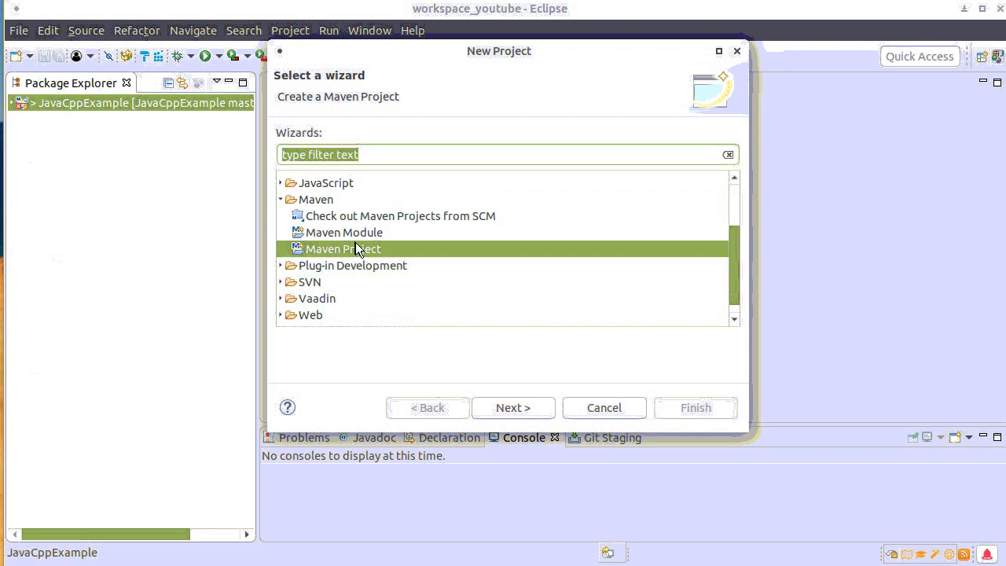
{"action": "left_click", "coordinate": [512, 408]}
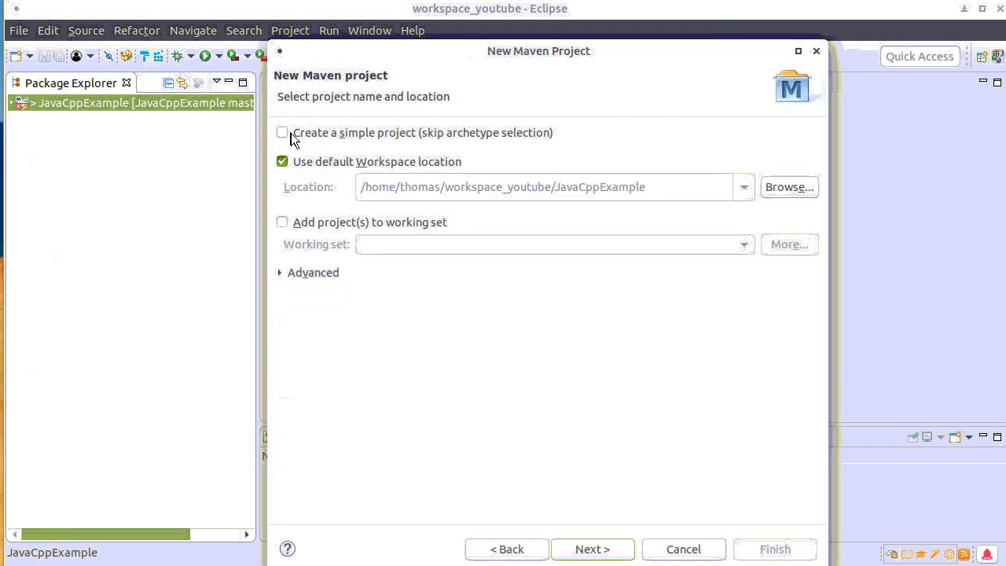
Create a simple Maven project with Group Id de.oltzen and Artifact Id JavaCppExcample2
{"action": "left_click", "coordinate": [282, 132]}
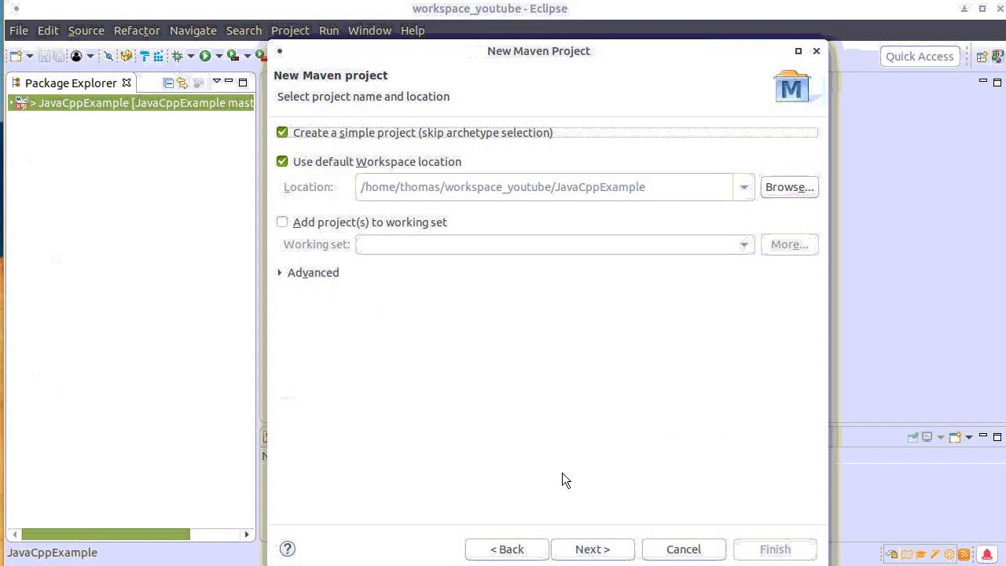
{"action": "left_click", "coordinate": [592, 548]}
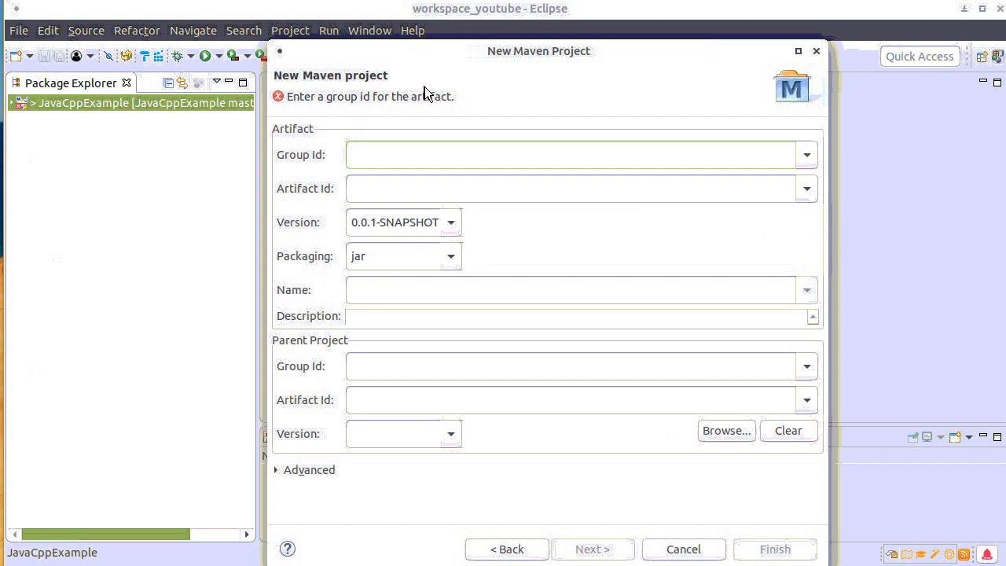
{"action": "type", "text": "d"}
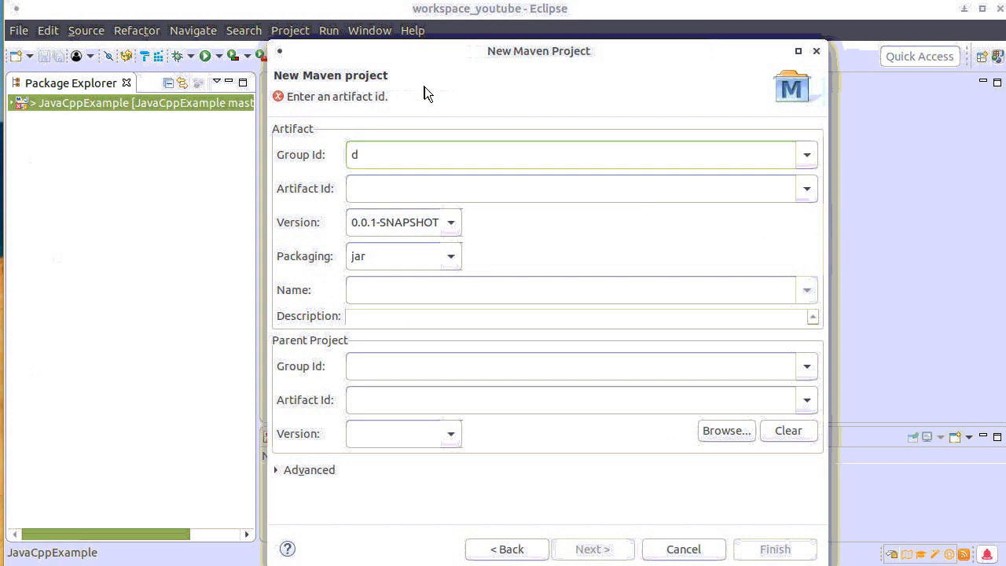
{"action": "type", "text": "e."}
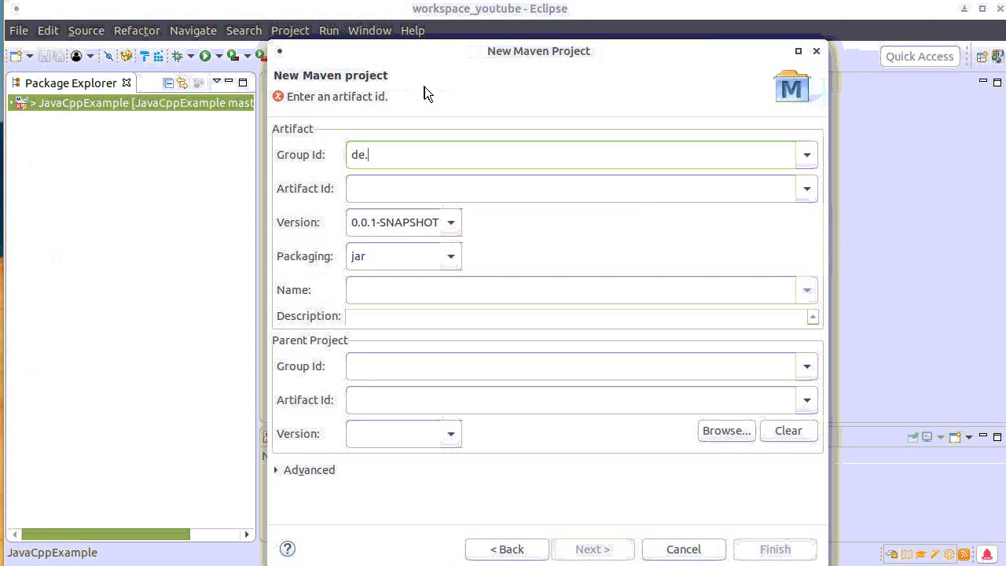
{"action": "type", "text": "oltzen"}
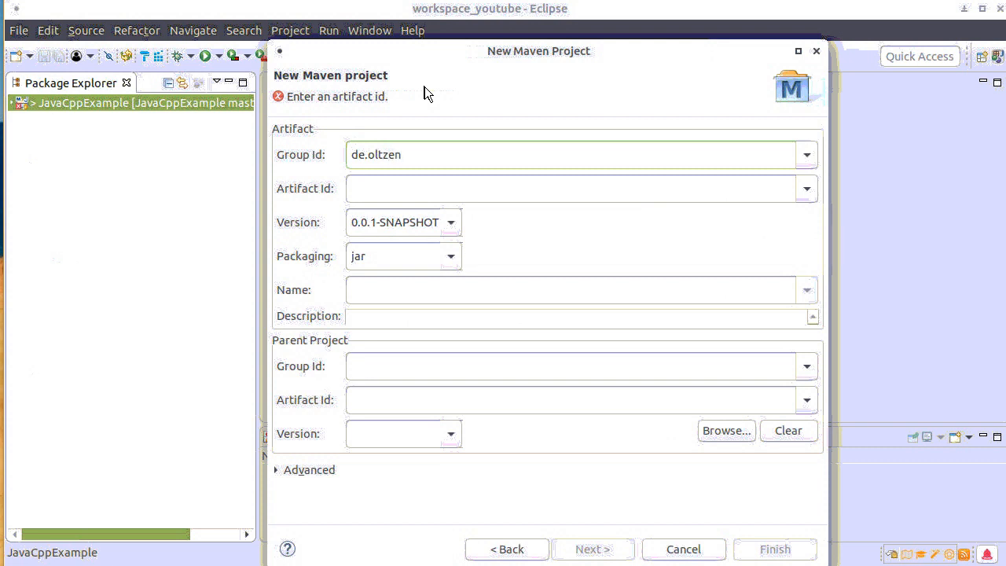
{"action": "left_click", "coordinate": [574, 188]}
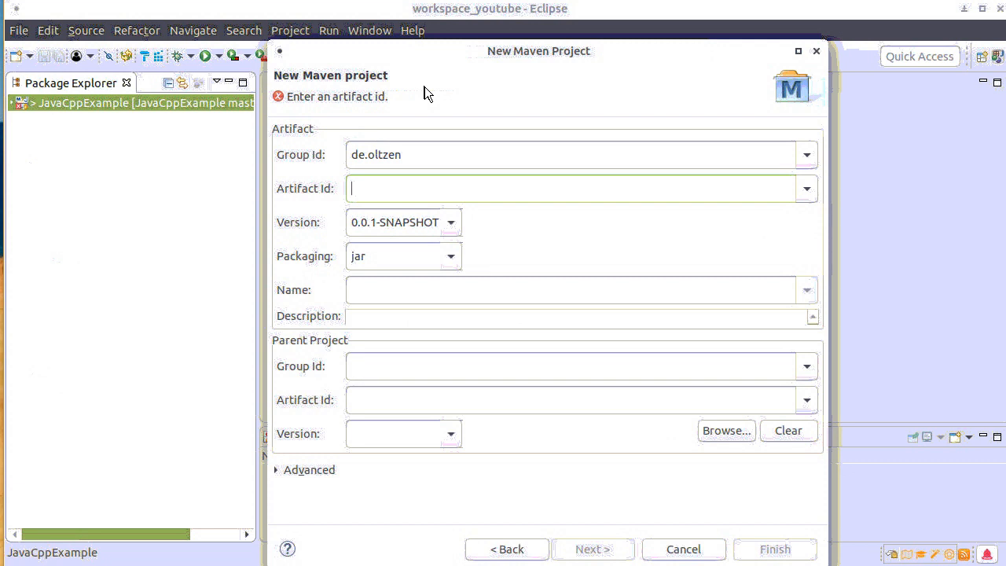
{"action": "type", "text": "JavaCppExcample2"}
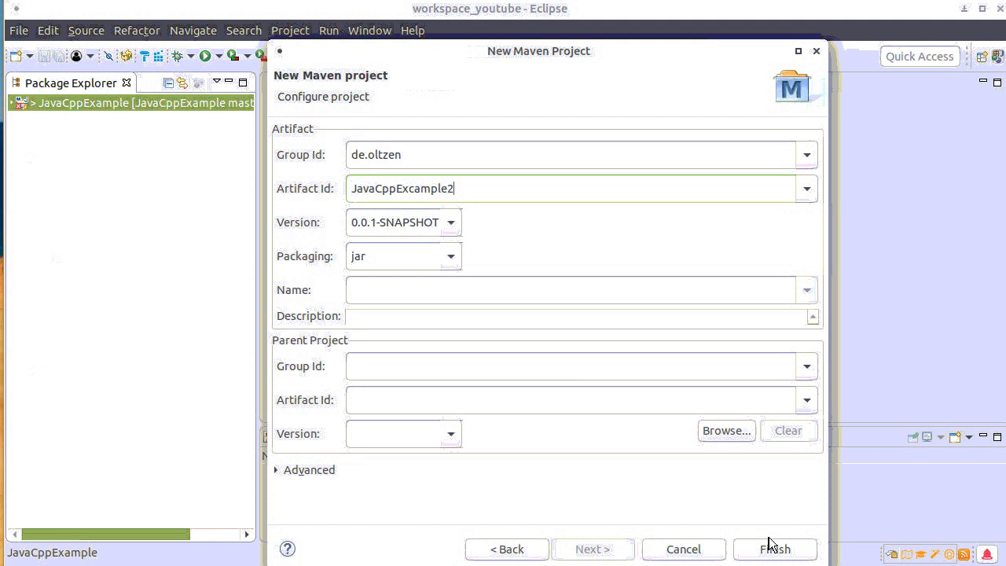
{"action": "left_click", "coordinate": [775, 549]}
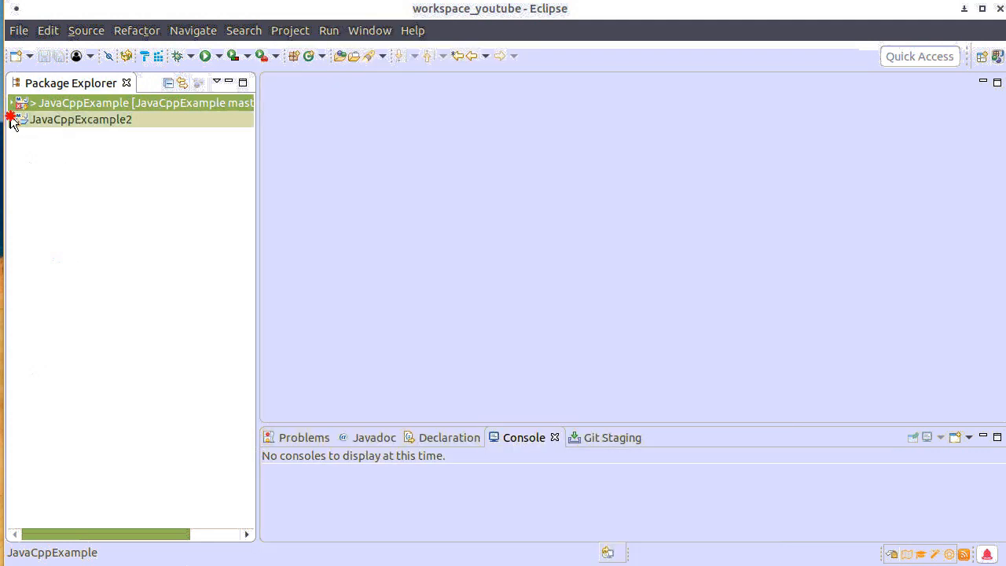
Open JavaCppExcample2's pom.xml in its XML source view and collapse the project tree
{"action": "left_click", "coordinate": [11, 119]}
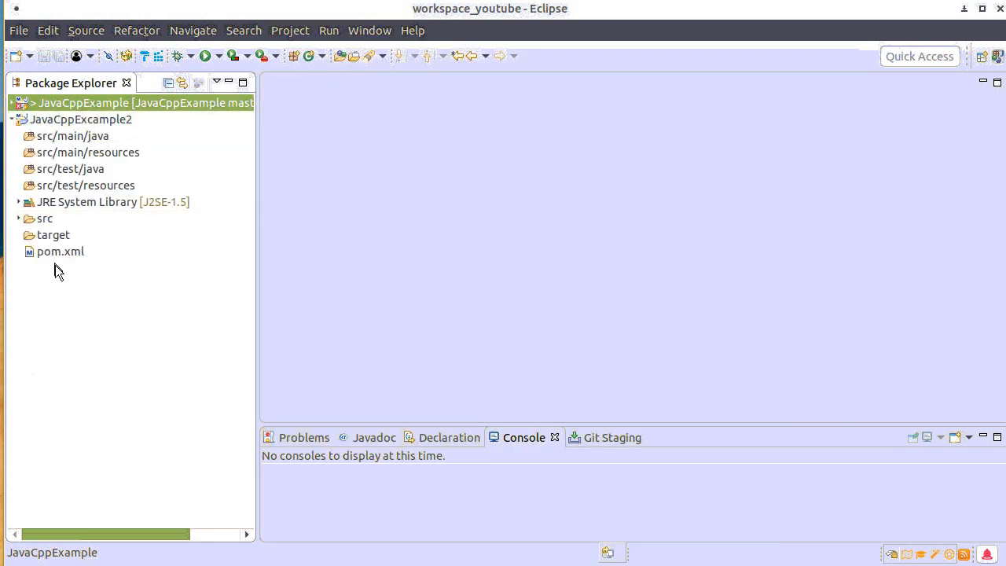
{"action": "double_click", "coordinate": [60, 251]}
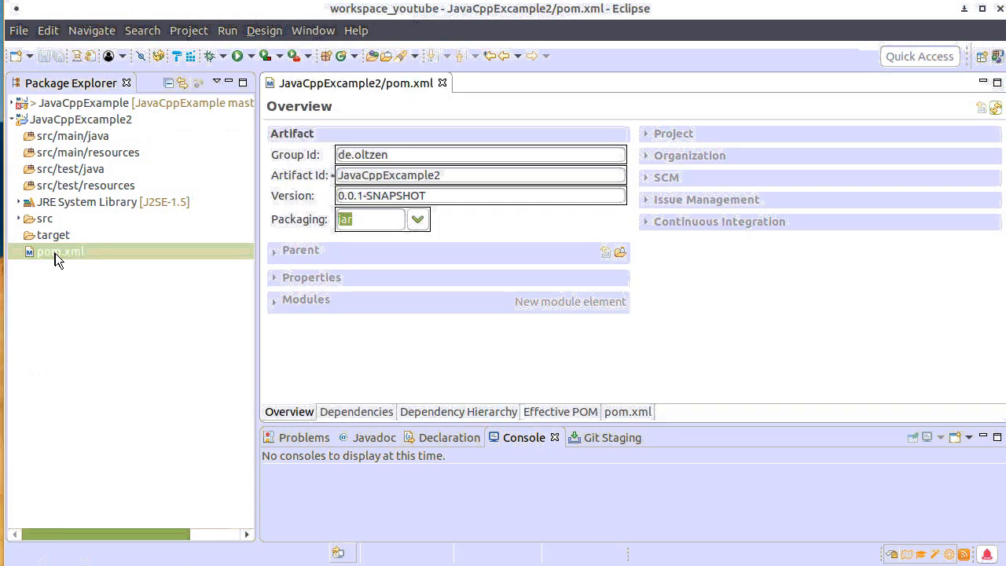
{"action": "left_click", "coordinate": [628, 411]}
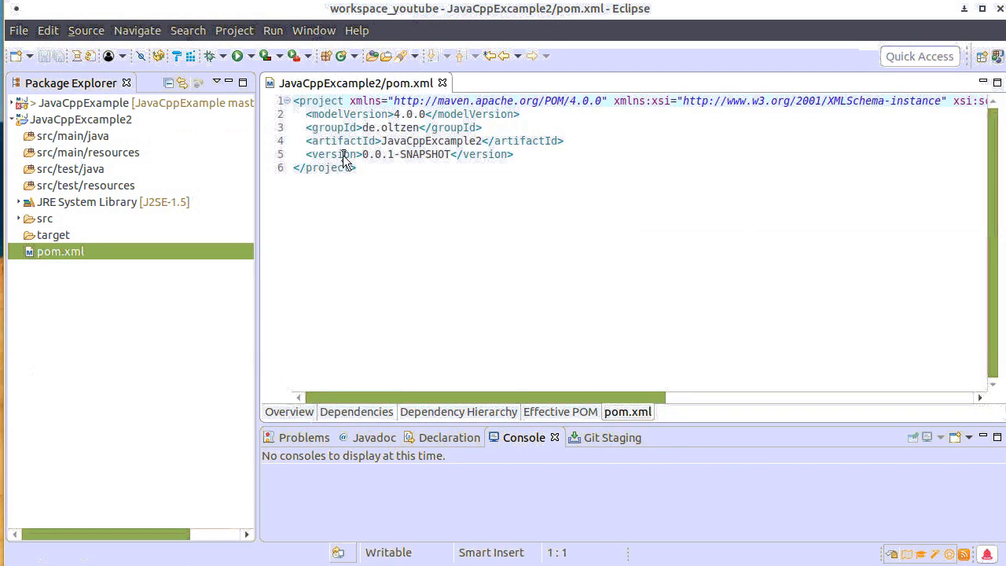
{"action": "mouse_move", "coordinate": [354, 206]}
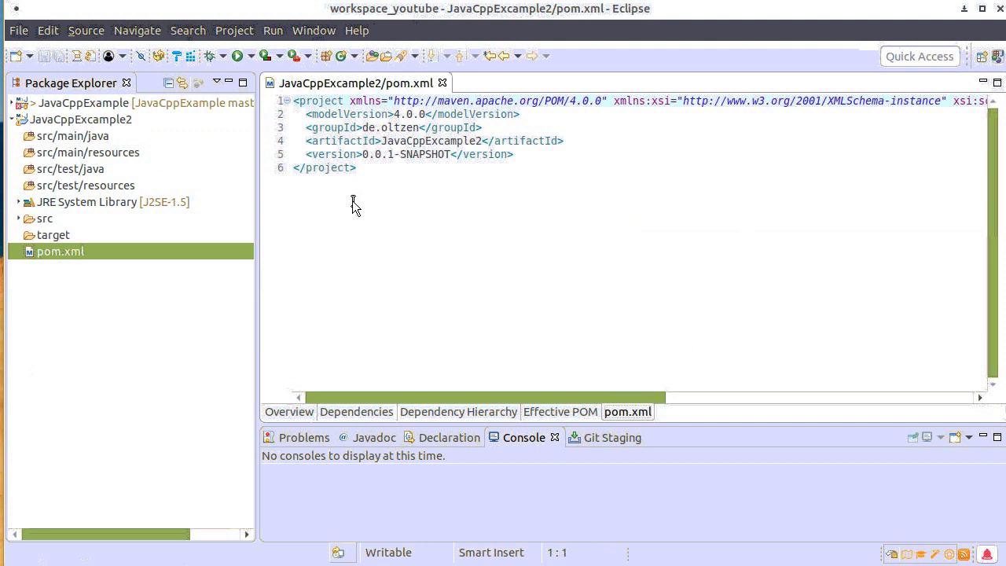
{"action": "left_click", "coordinate": [81, 119]}
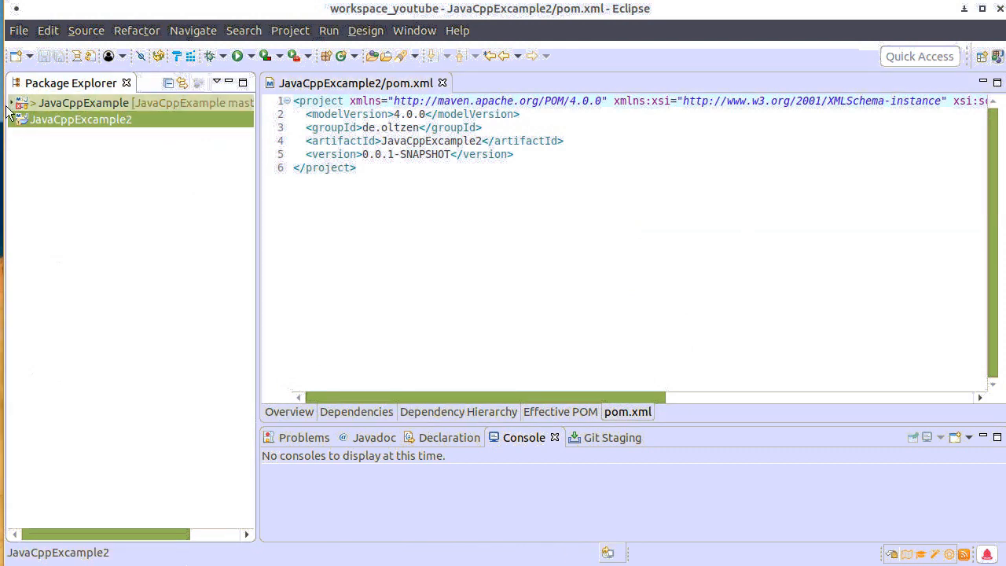
{"action": "left_click", "coordinate": [20, 118]}
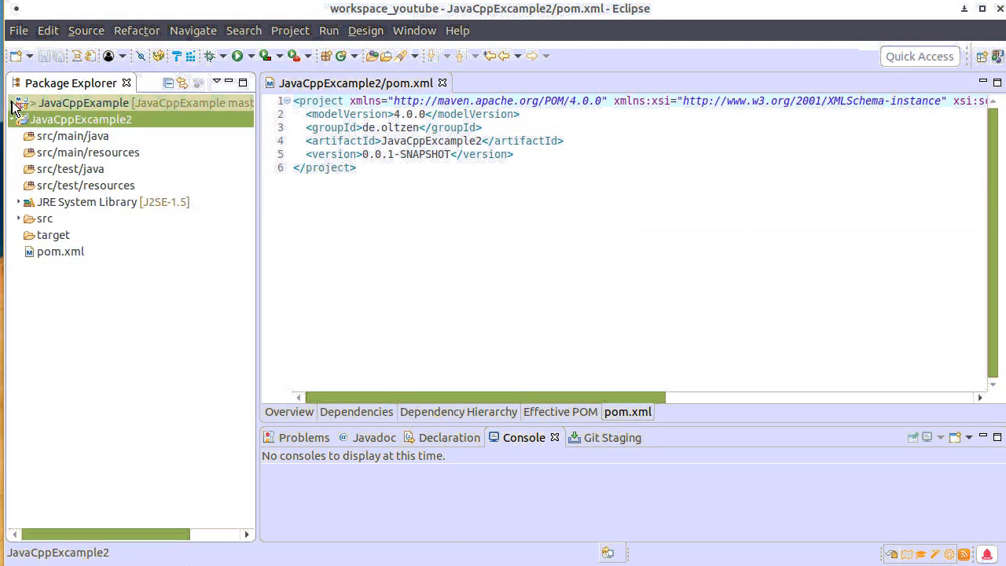
{"action": "left_click", "coordinate": [18, 103]}
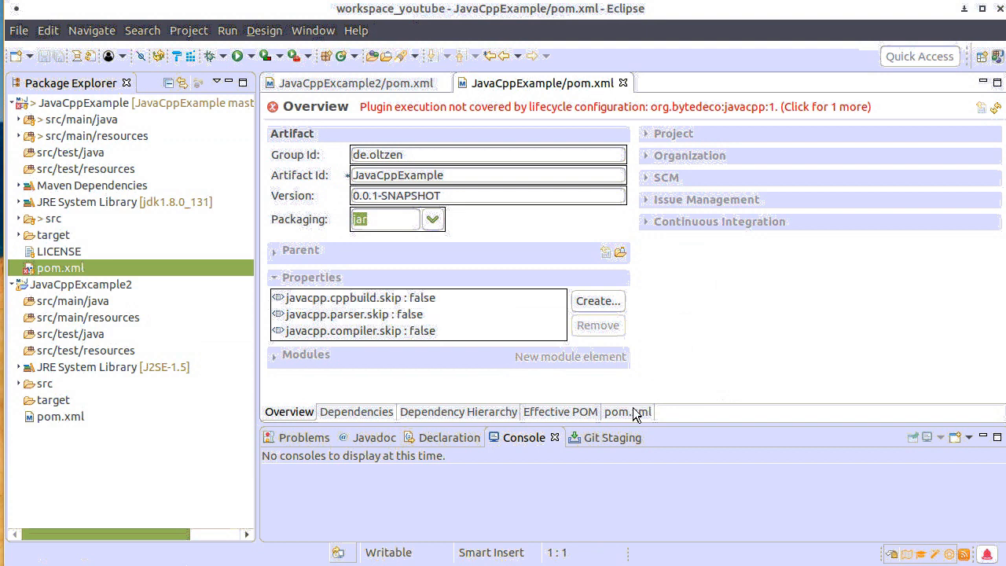
{"action": "mouse_move", "coordinate": [638, 419]}
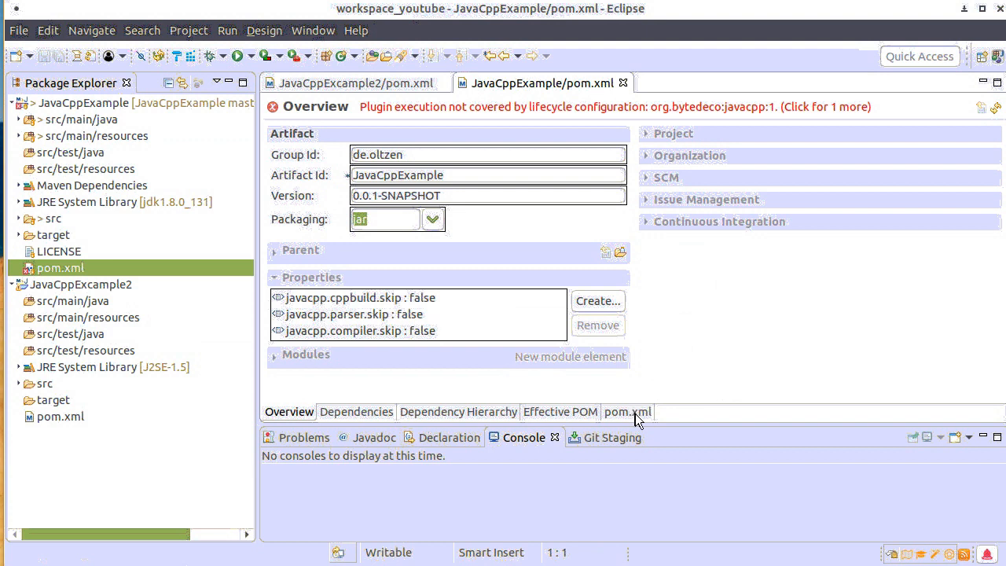
{"action": "left_click", "coordinate": [627, 411]}
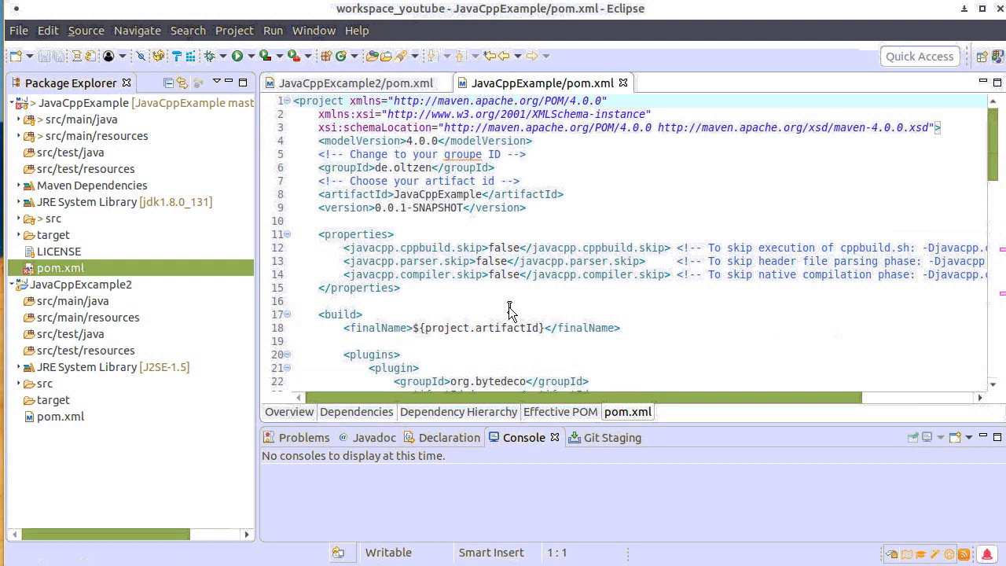
{"action": "scroll", "scroll_direction": "down", "scroll_amount": 3}
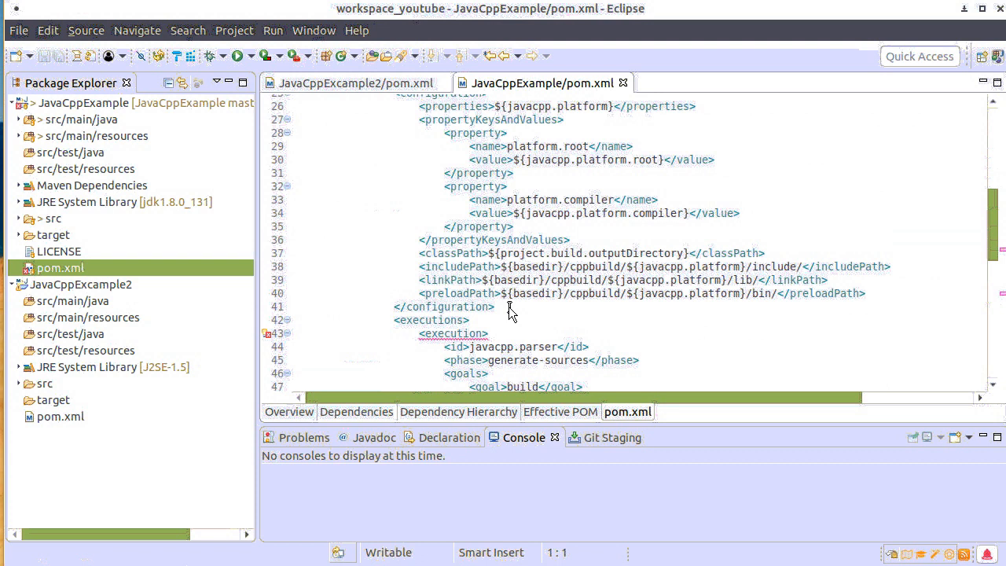
{"action": "scroll", "scroll_direction": "down", "scroll_amount": 3}
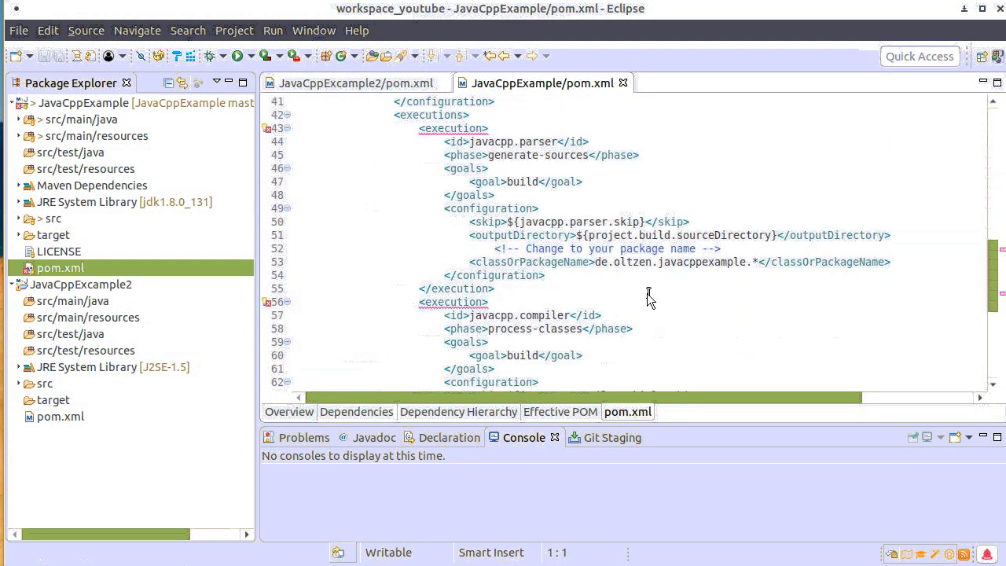
{"action": "mouse_move", "coordinate": [606, 275]}
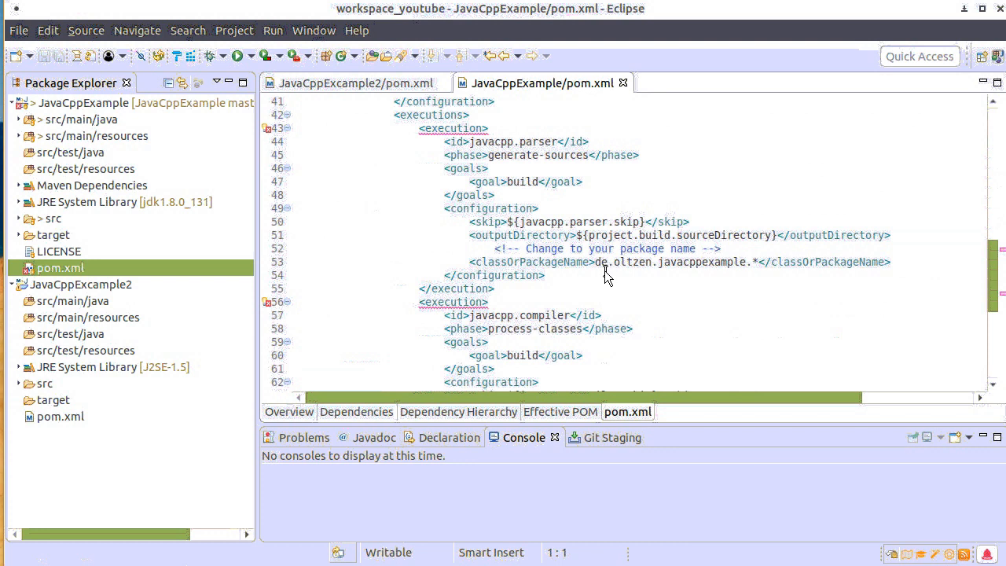
{"action": "mouse_move", "coordinate": [599, 276]}
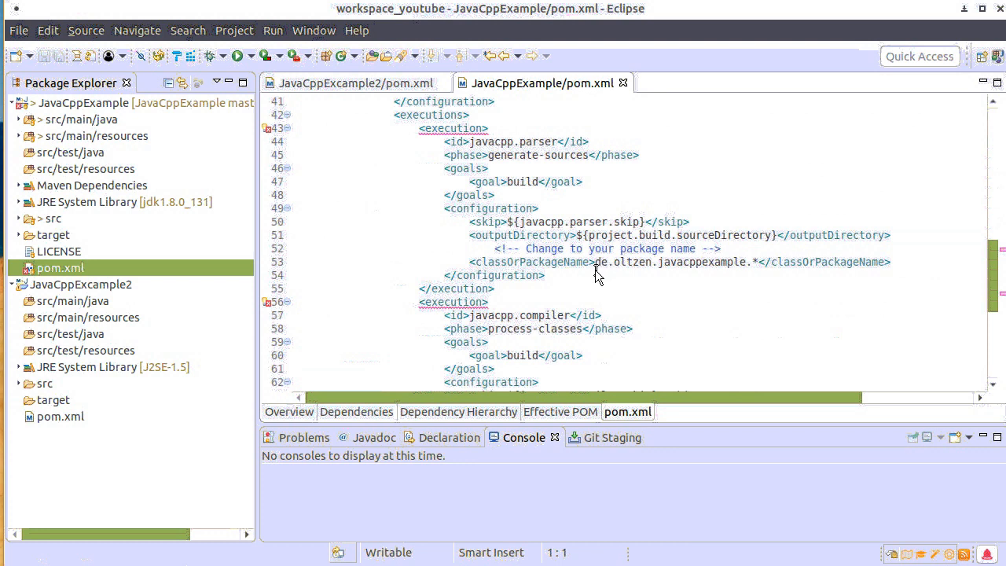
{"action": "mouse_move", "coordinate": [643, 275]}
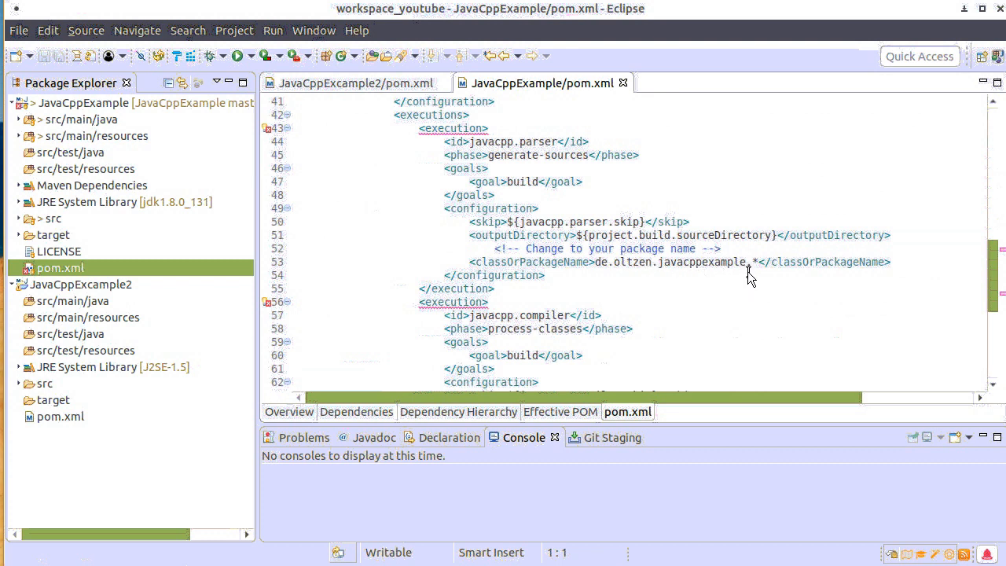
{"action": "mouse_move", "coordinate": [602, 295]}
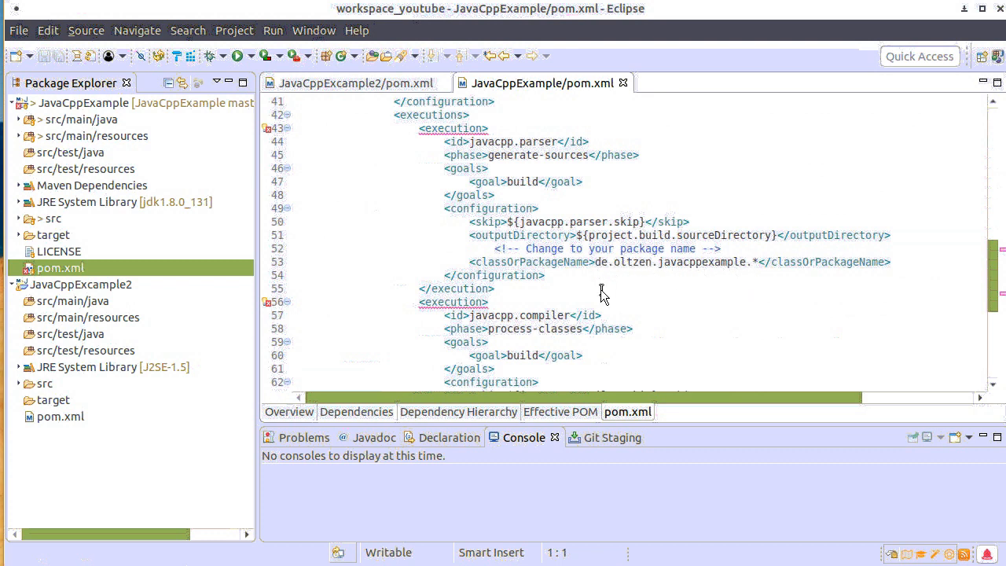
{"action": "mouse_move", "coordinate": [595, 279]}
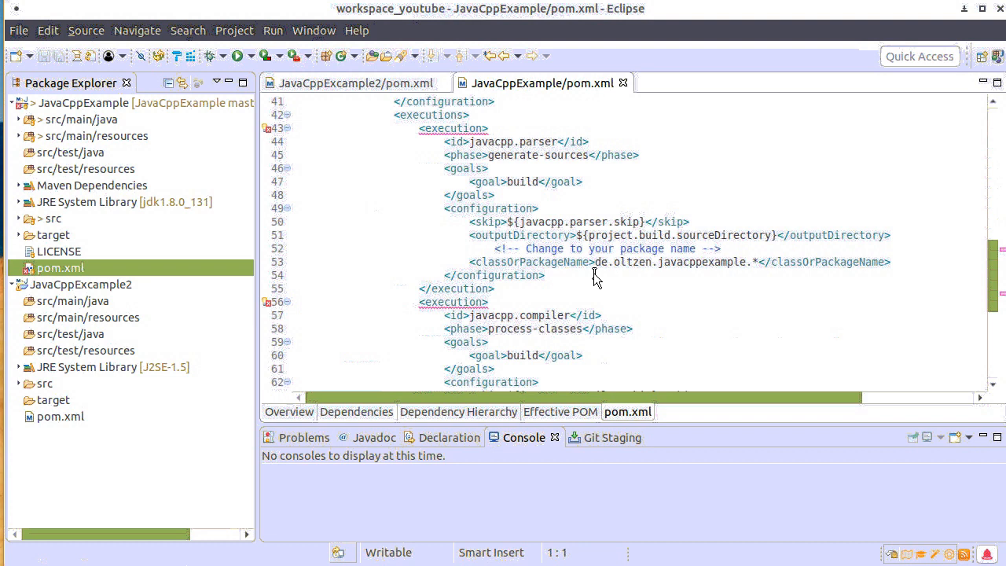
{"action": "mouse_move", "coordinate": [627, 284]}
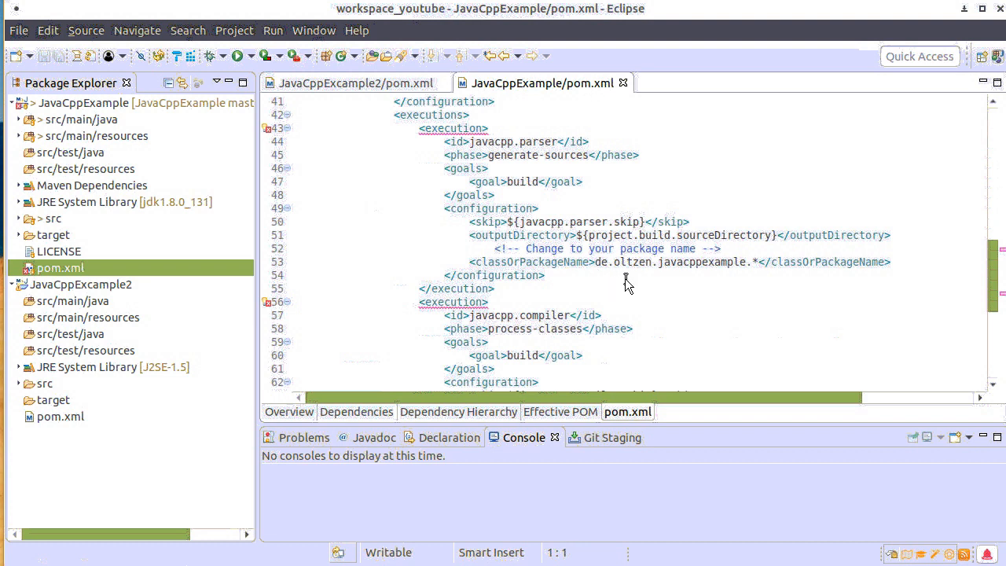
{"action": "mouse_move", "coordinate": [663, 283]}
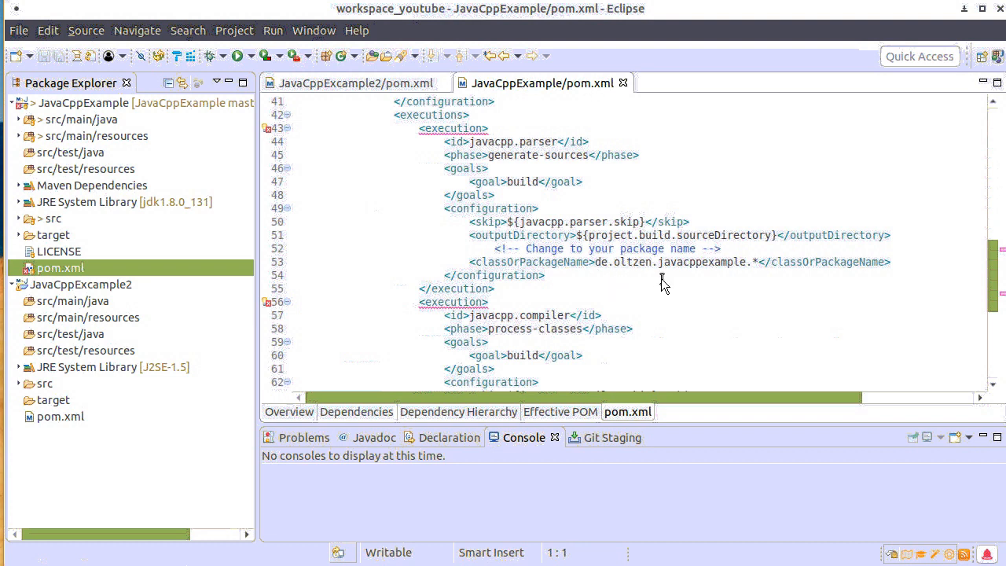
{"action": "mouse_move", "coordinate": [745, 280]}
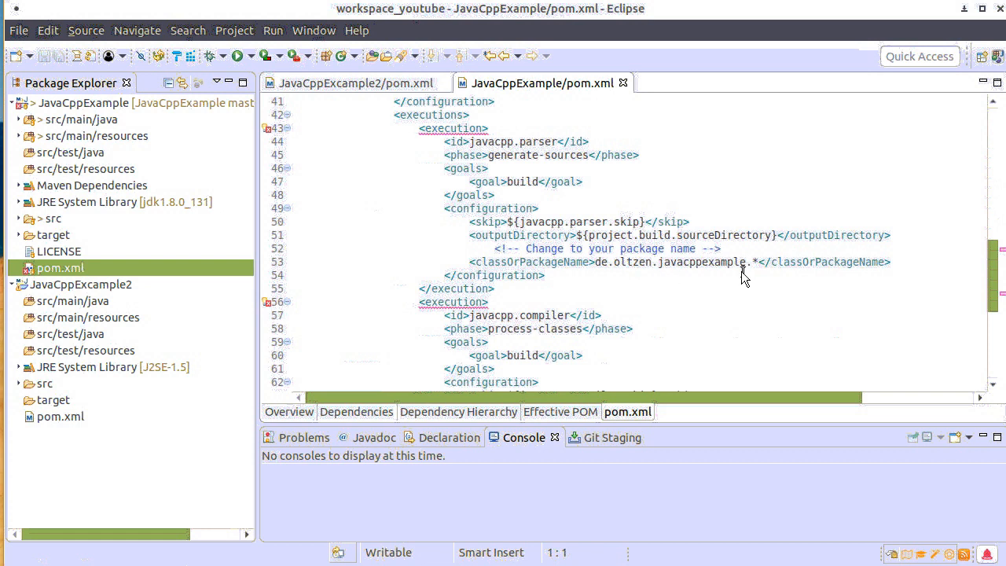
{"action": "scroll", "scroll_direction": "down", "scroll_amount": 3}
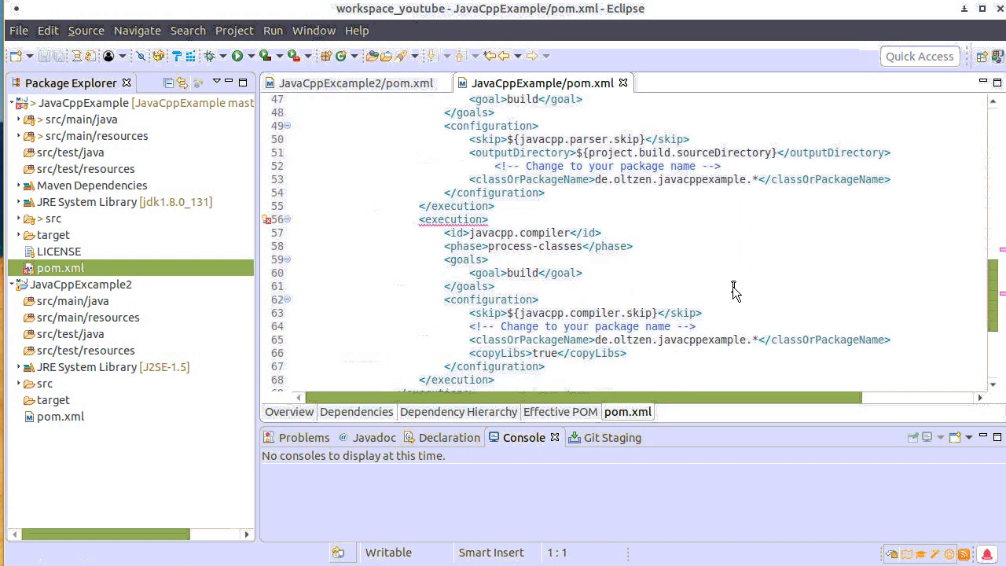
{"action": "mouse_move", "coordinate": [517, 286]}
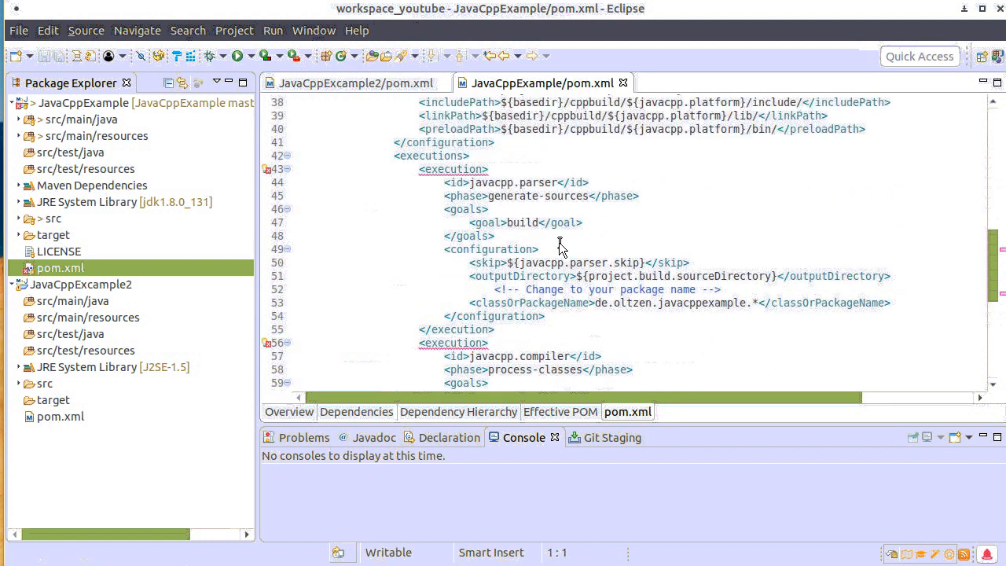
{"action": "scroll", "scroll_direction": "down", "scroll_amount": 3}
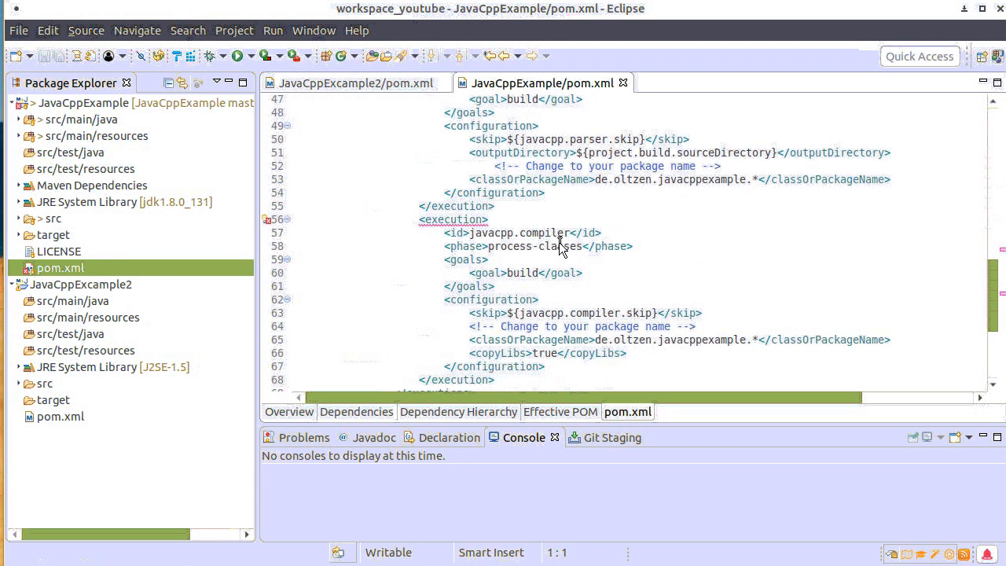
{"action": "mouse_move", "coordinate": [617, 362]}
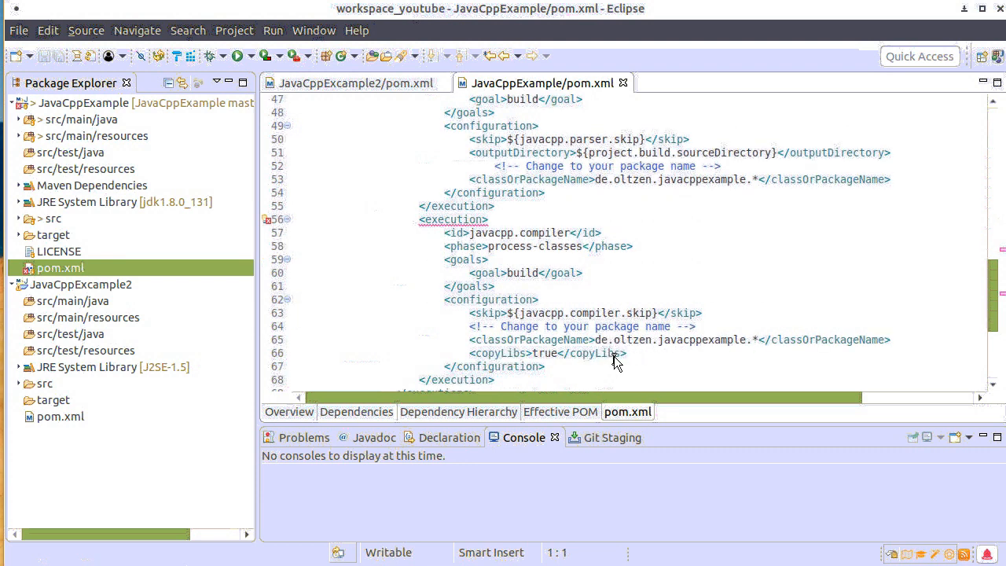
{"action": "scroll", "scroll_direction": "down", "scroll_amount": 3}
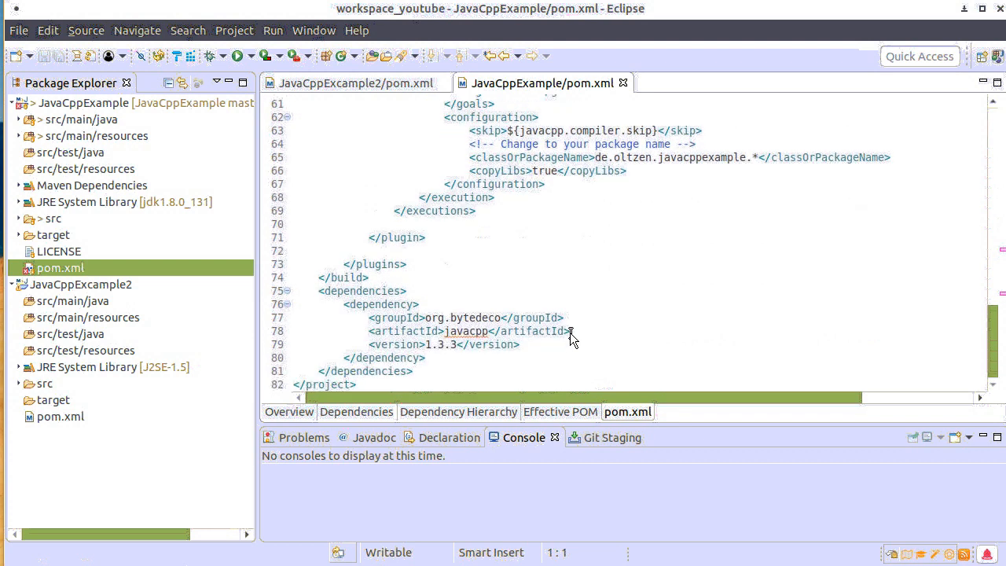
{"action": "mouse_move", "coordinate": [477, 358]}
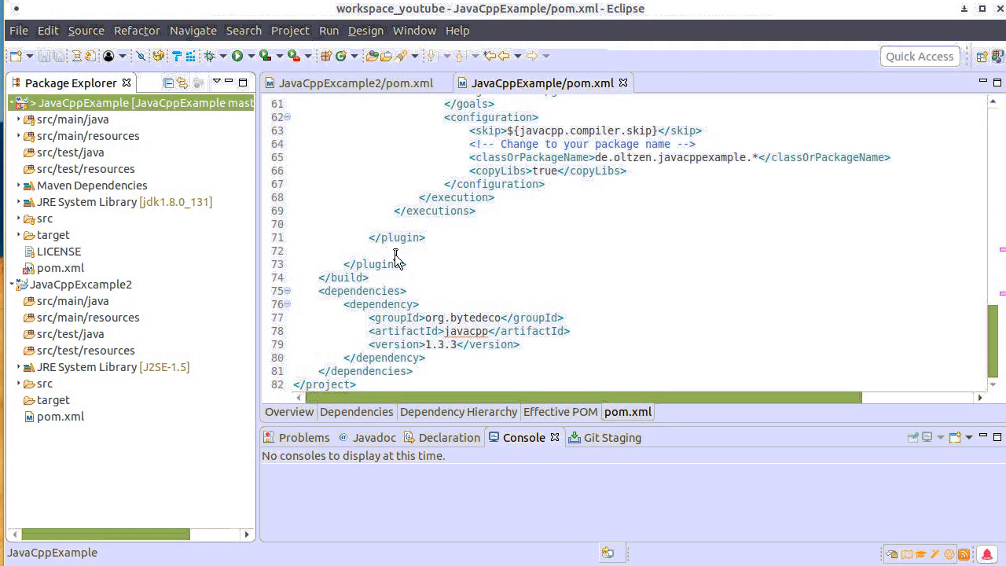
{"action": "mouse_move", "coordinate": [393, 258]}
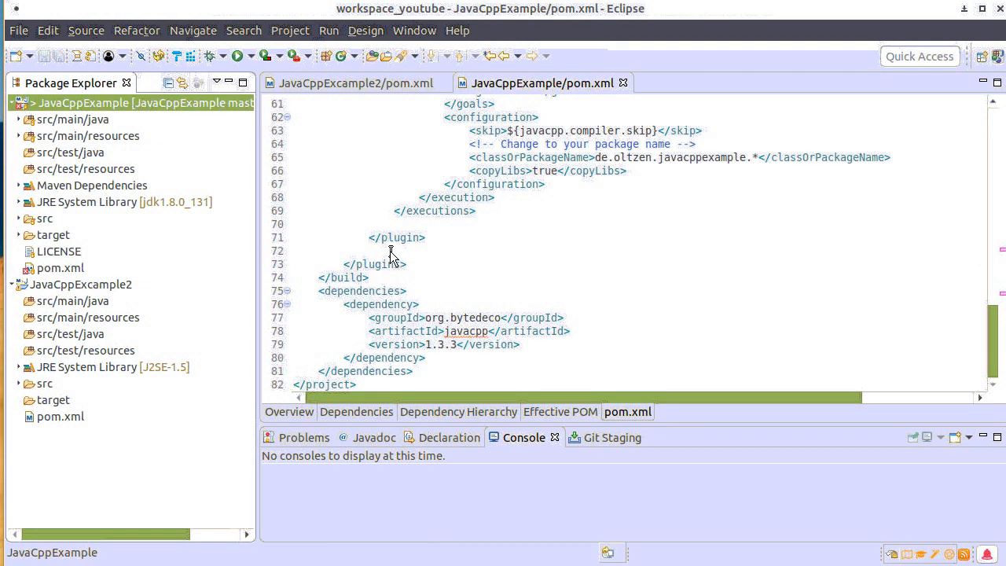
Open Abc.java from de.oltzen.javacppexample and scroll through its native methods and main
{"action": "left_click", "coordinate": [71, 119]}
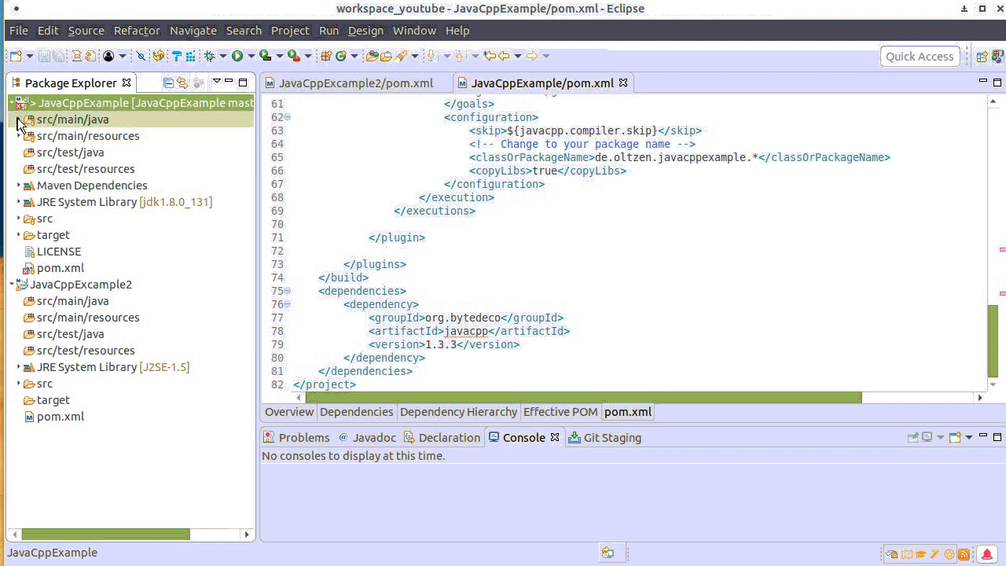
{"action": "left_click", "coordinate": [6, 118]}
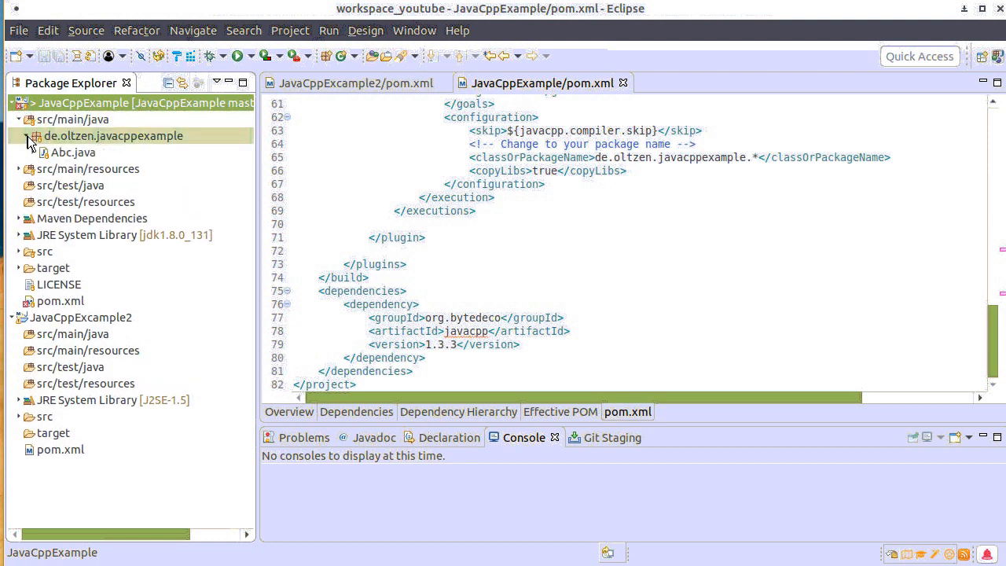
{"action": "double_click", "coordinate": [71, 152]}
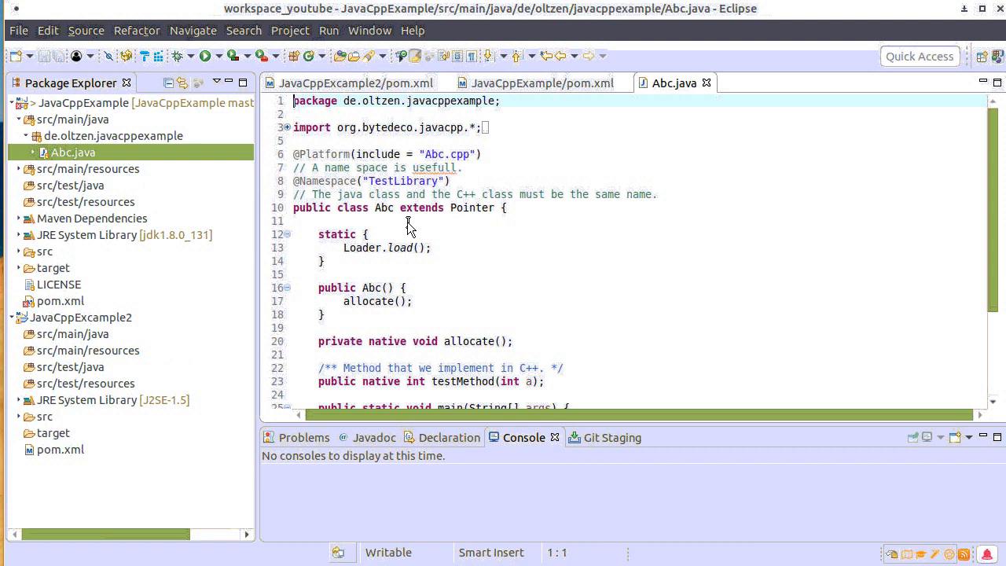
{"action": "mouse_move", "coordinate": [477, 222]}
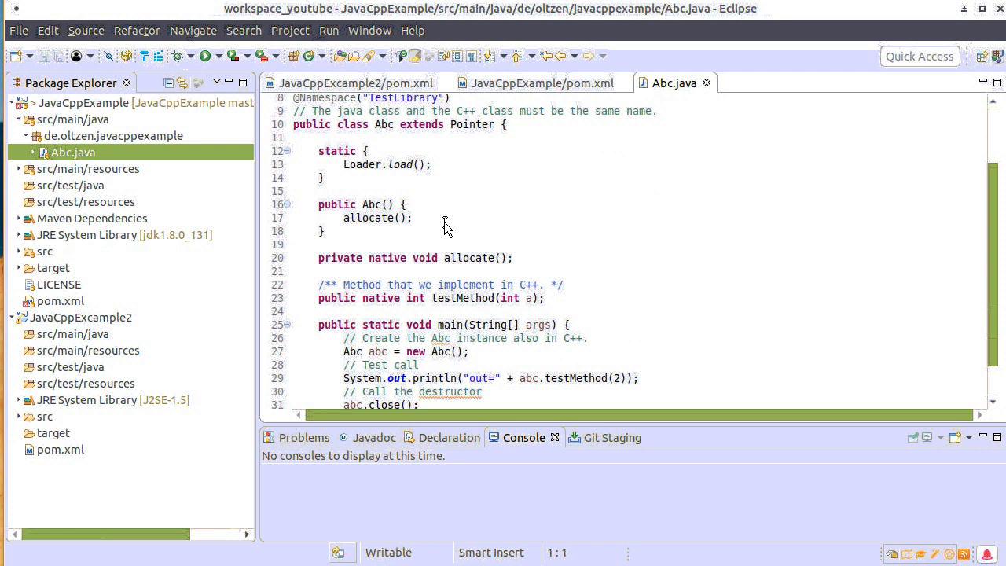
{"action": "scroll", "scroll_direction": "down", "scroll_amount": 3}
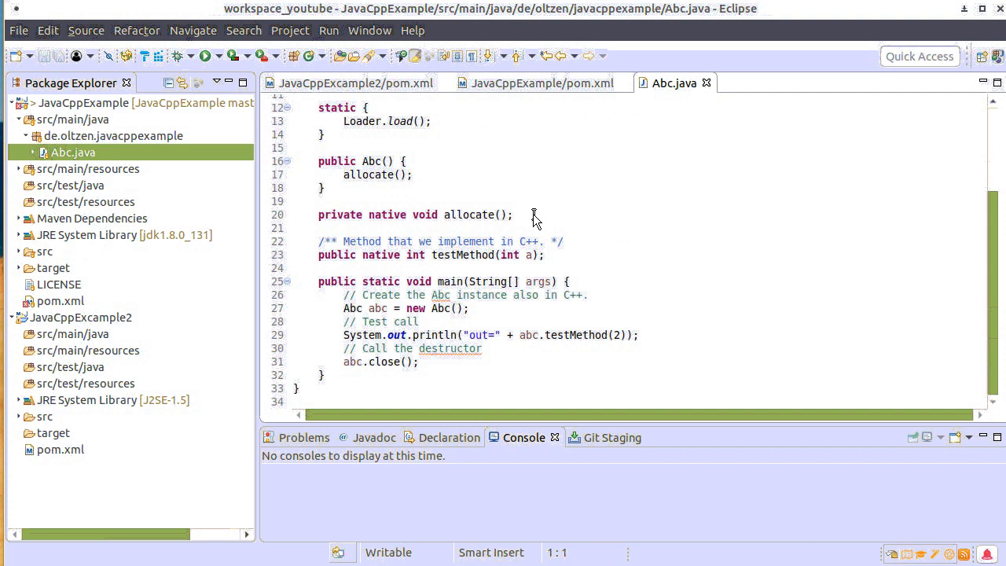
{"action": "mouse_move", "coordinate": [553, 267]}
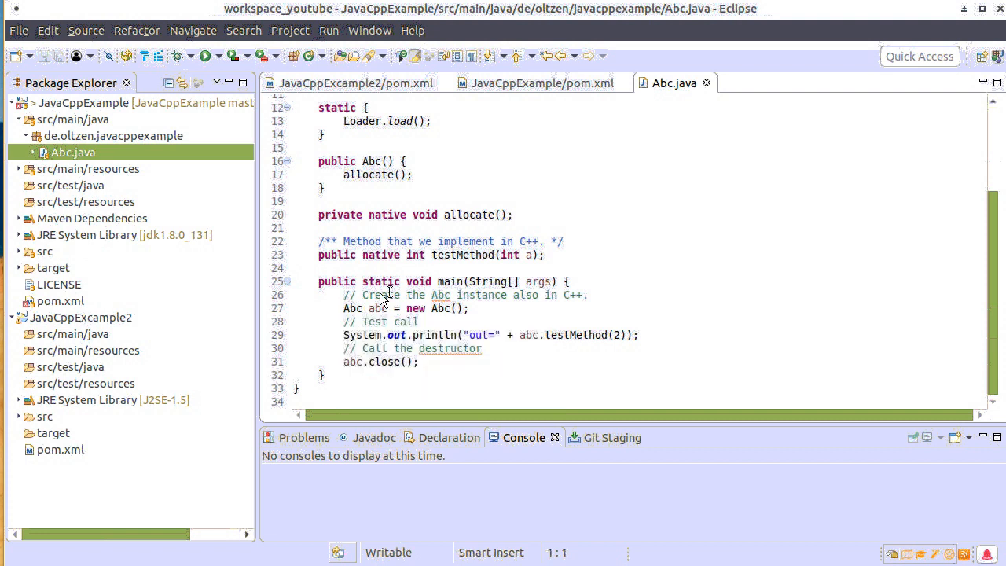
{"action": "mouse_move", "coordinate": [330, 305]}
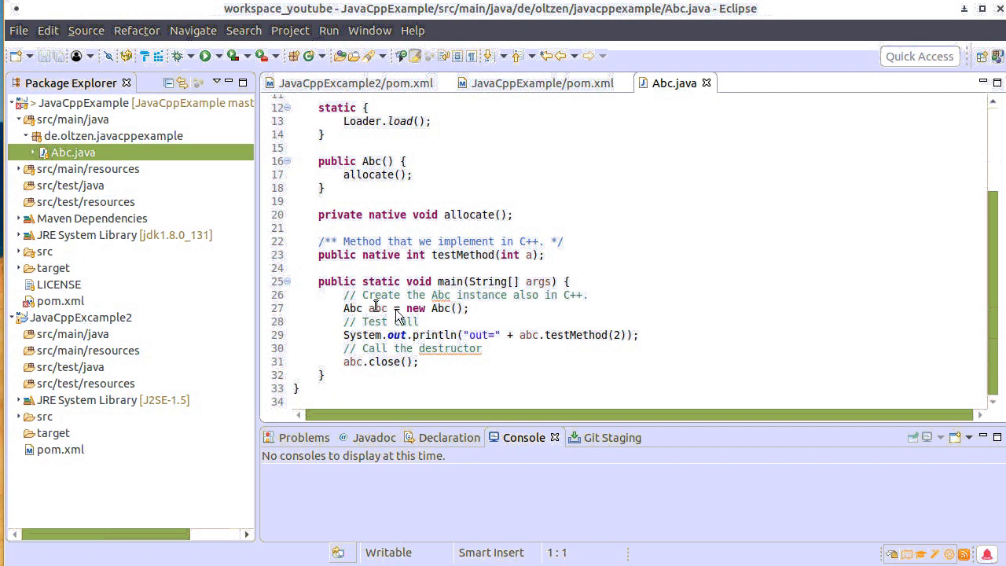
{"action": "mouse_move", "coordinate": [491, 319]}
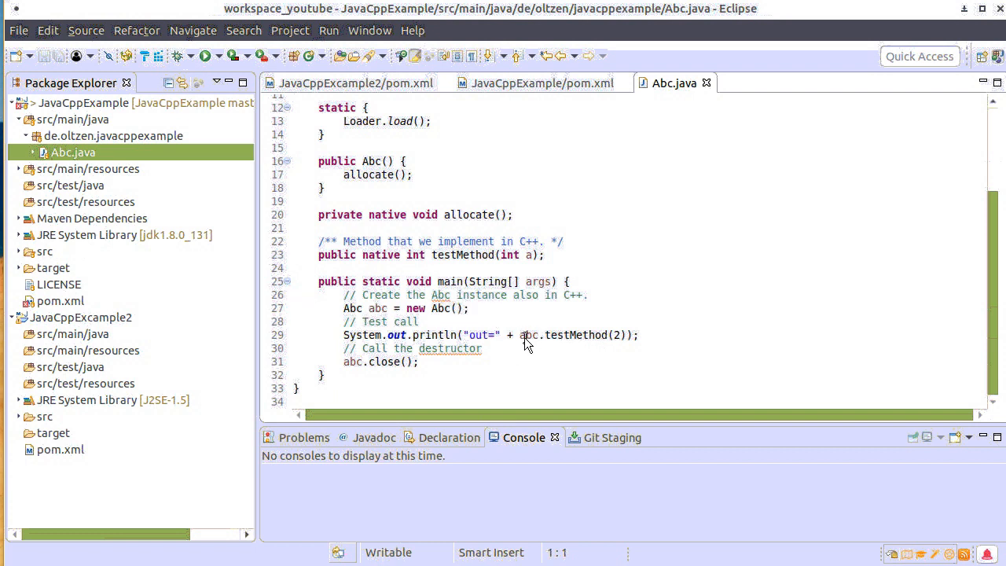
{"action": "mouse_move", "coordinate": [351, 362]}
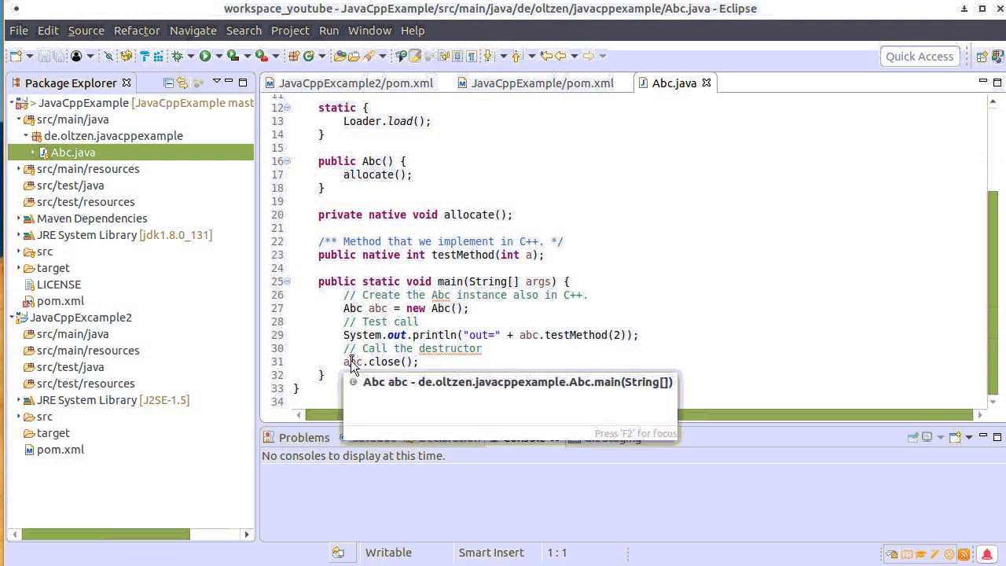
{"action": "mouse_move", "coordinate": [451, 374]}
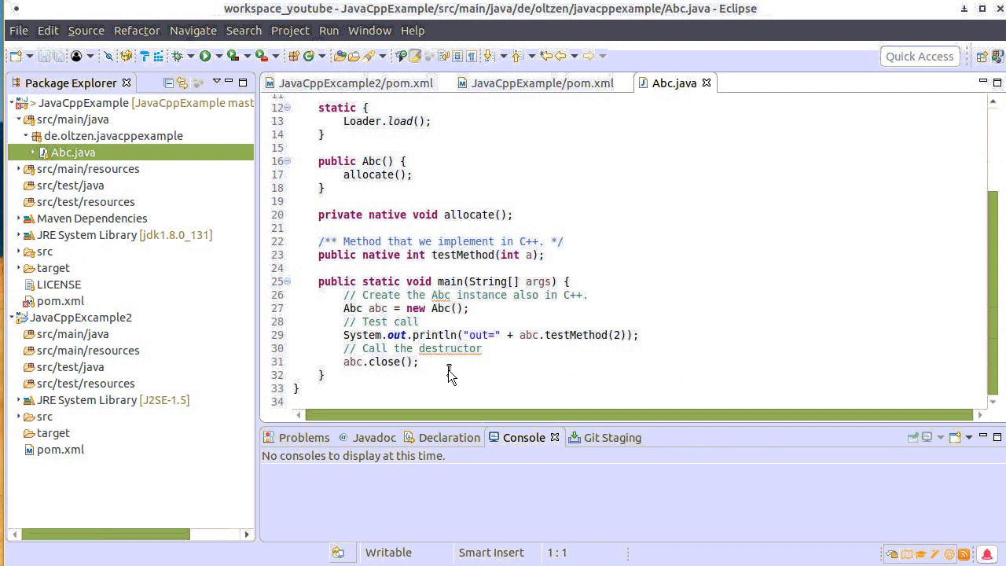
{"action": "mouse_move", "coordinate": [450, 374]}
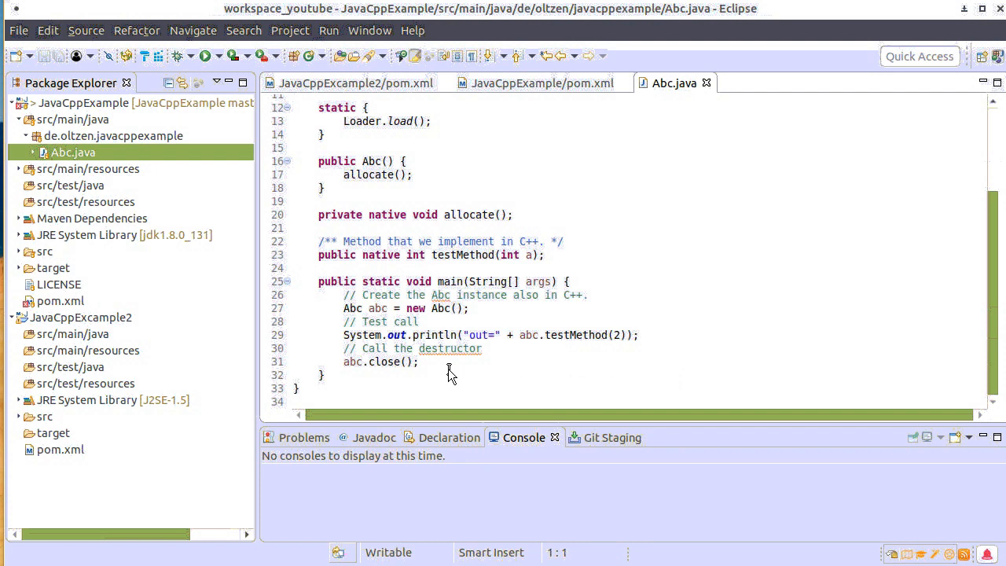
{"action": "left_click", "coordinate": [87, 169]}
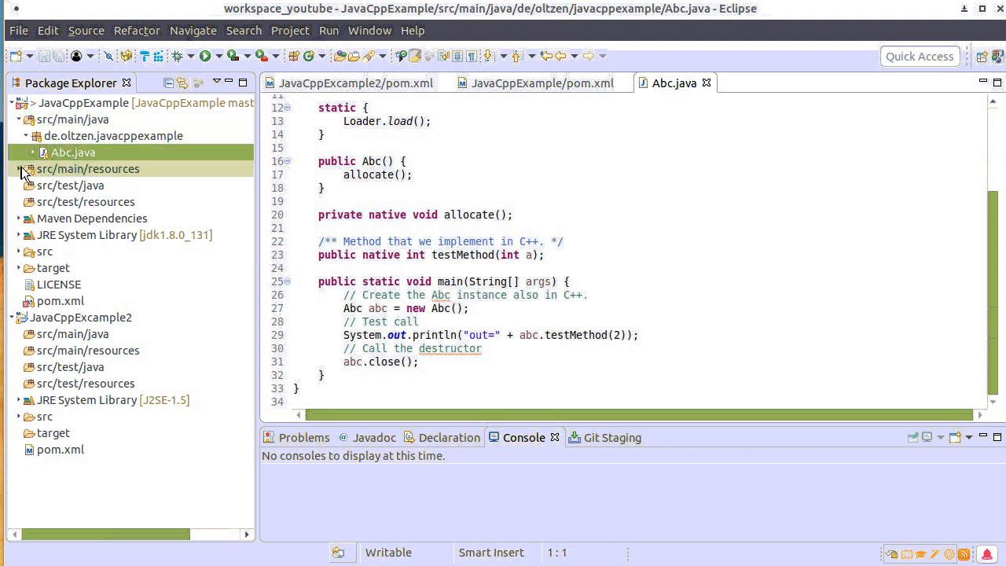
Expand the nested resources folders down to Abc.cpp
{"action": "left_click", "coordinate": [17, 169]}
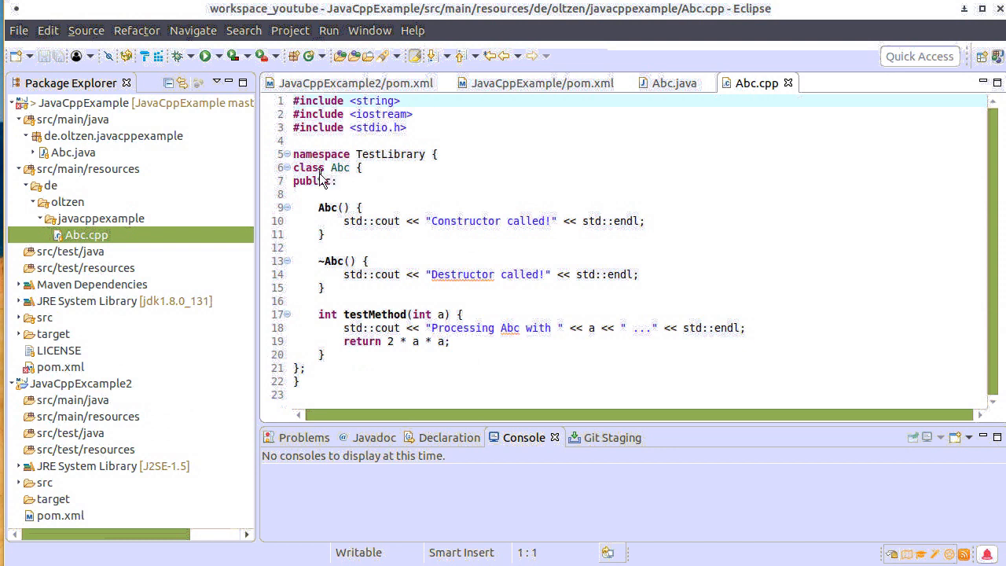
{"action": "mouse_move", "coordinate": [421, 176]}
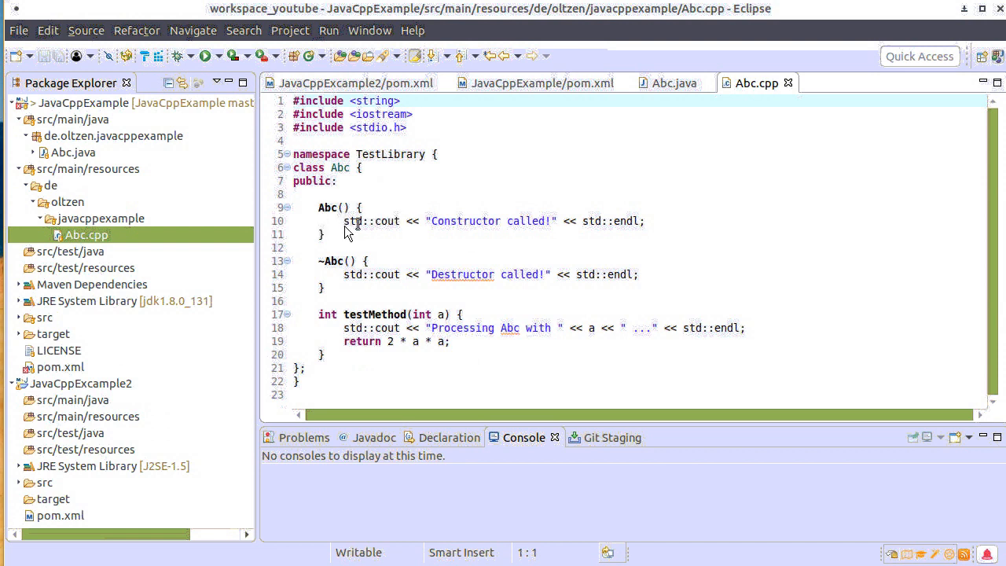
{"action": "mouse_move", "coordinate": [405, 253]}
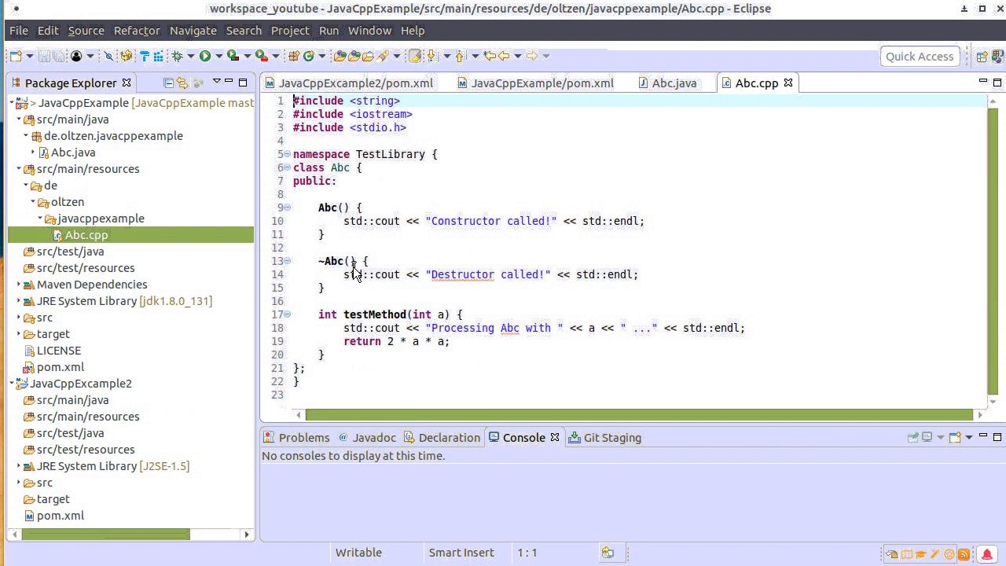
{"action": "mouse_move", "coordinate": [475, 291]}
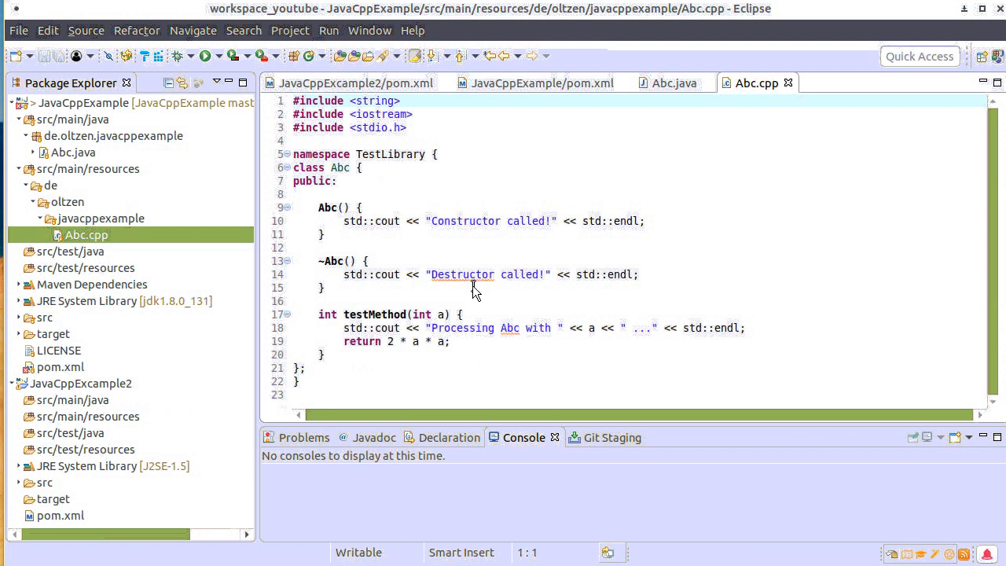
{"action": "mouse_move", "coordinate": [395, 323]}
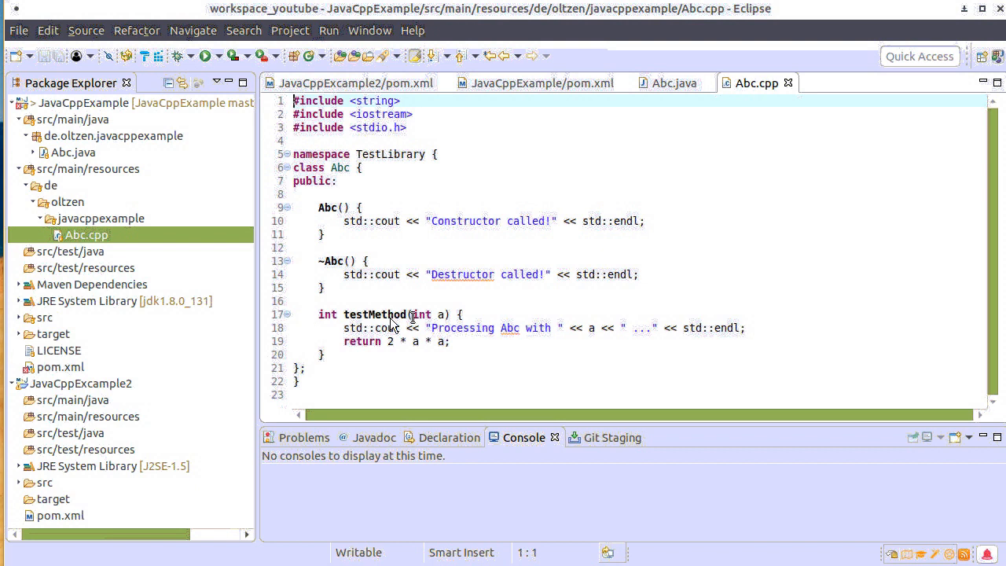
{"action": "mouse_move", "coordinate": [529, 333]}
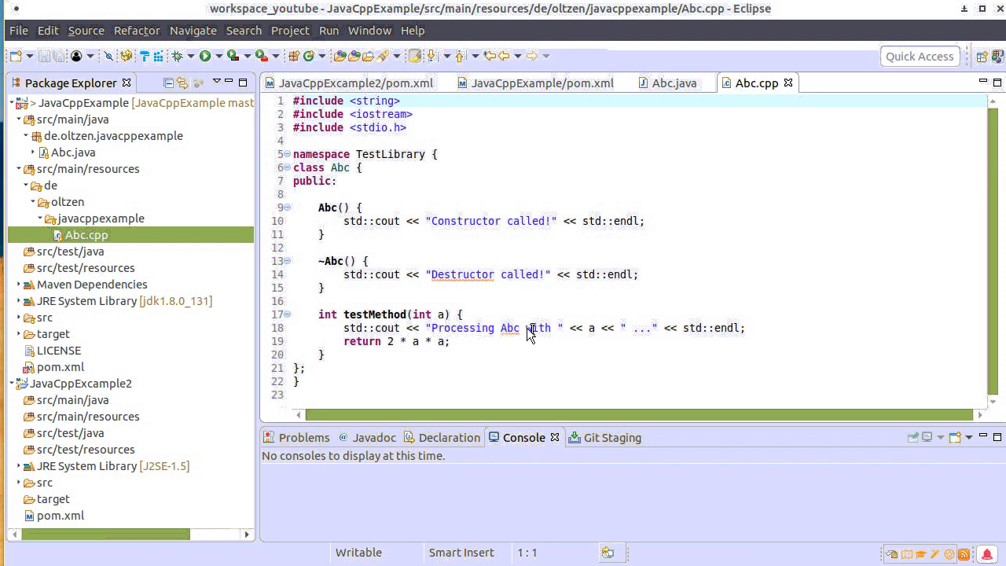
{"action": "mouse_move", "coordinate": [610, 342]}
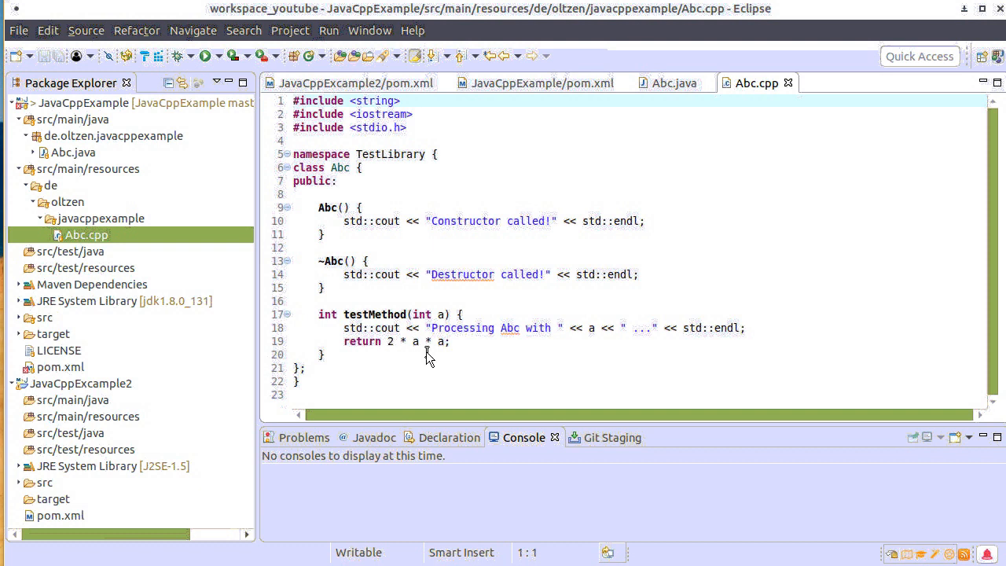
{"action": "mouse_move", "coordinate": [452, 358]}
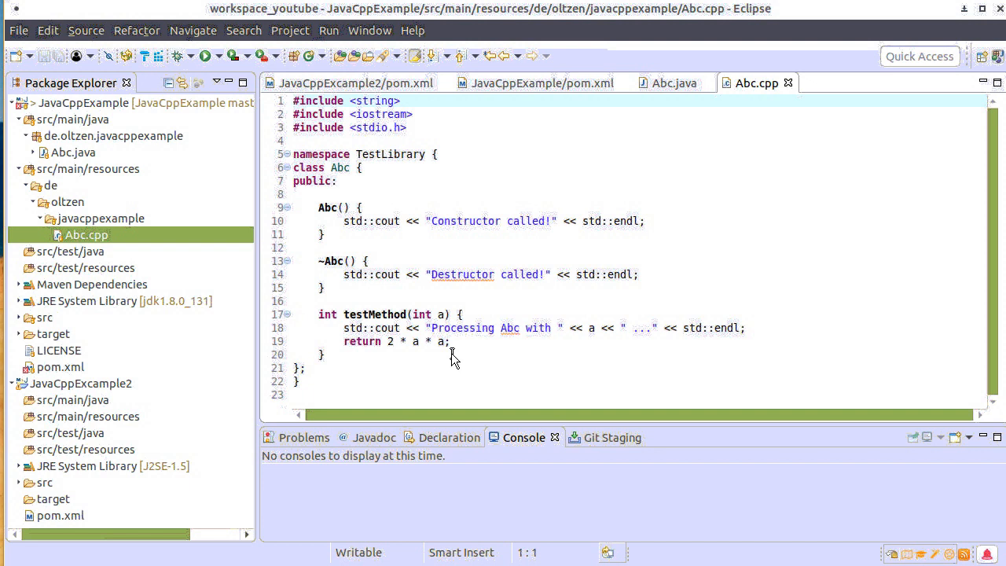
{"action": "mouse_move", "coordinate": [454, 356]}
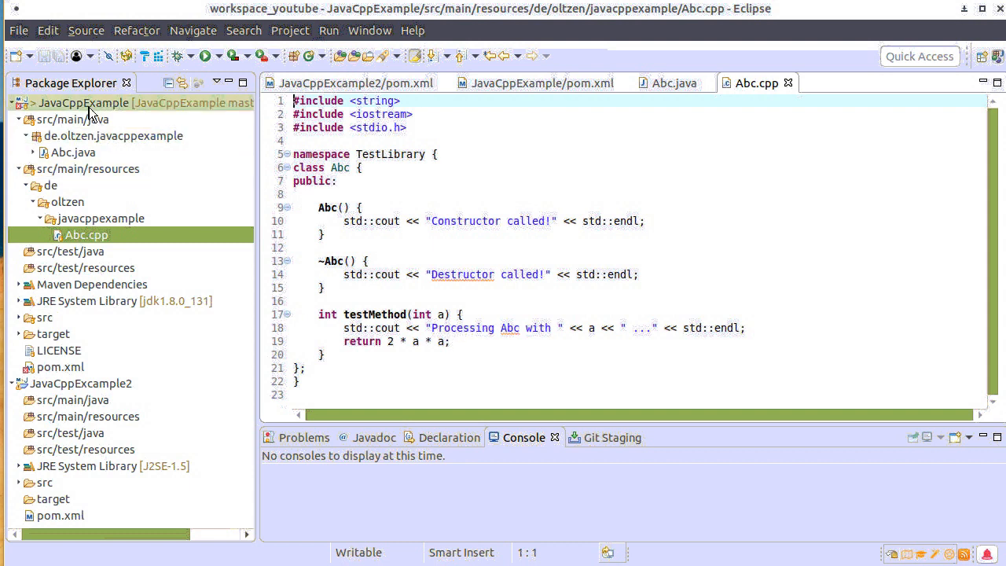
Run a Maven build of JavaCppExample with goals 'clean install'
{"action": "right_click", "coordinate": [86, 102]}
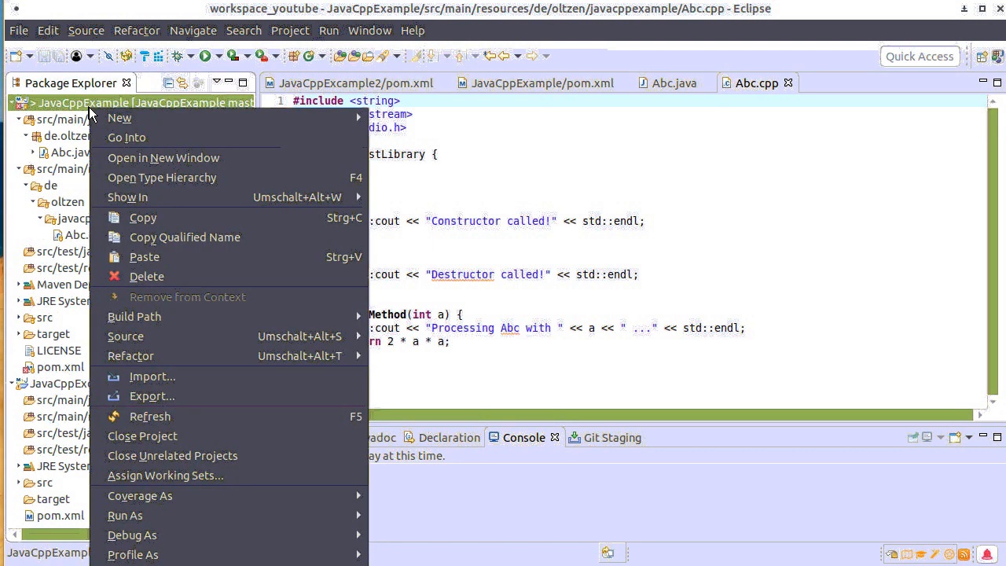
{"action": "mouse_move", "coordinate": [125, 516]}
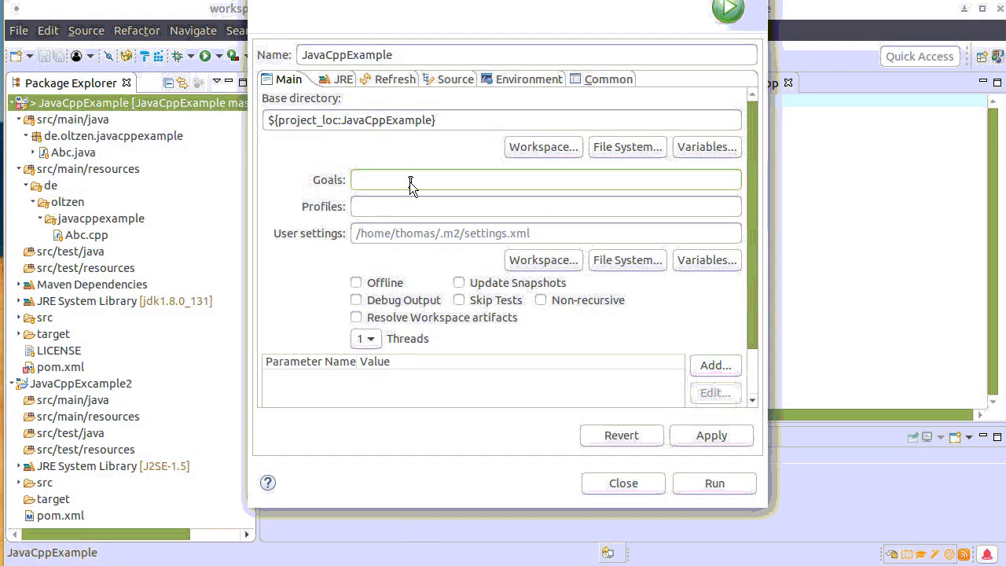
{"action": "type", "text": "clean"}
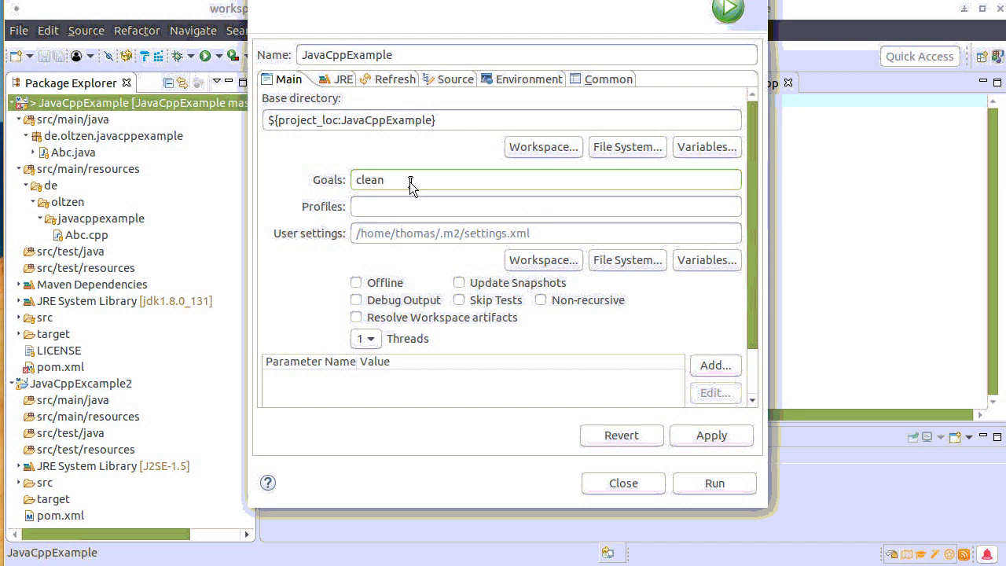
{"action": "type", "text": "install"}
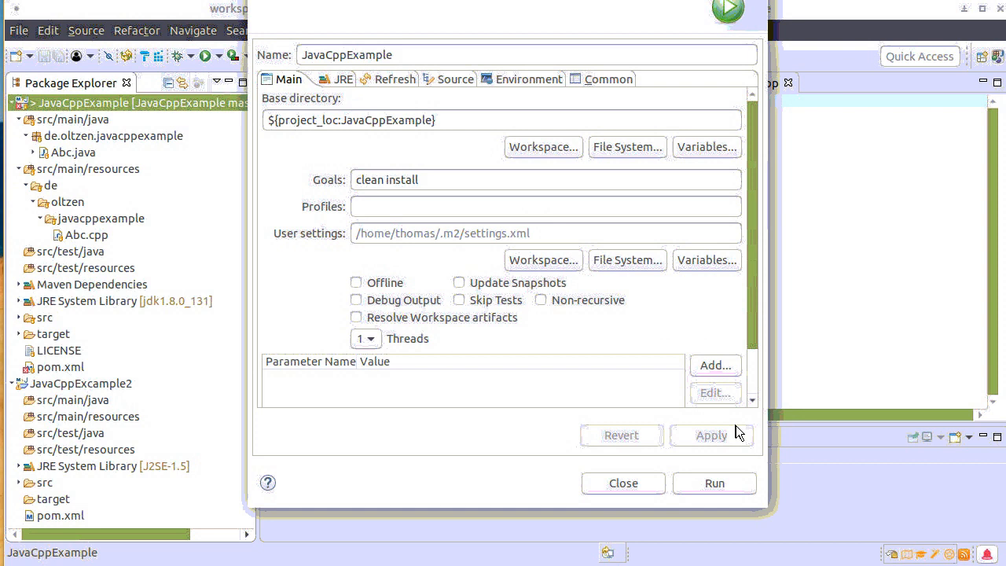
{"action": "left_click", "coordinate": [714, 483]}
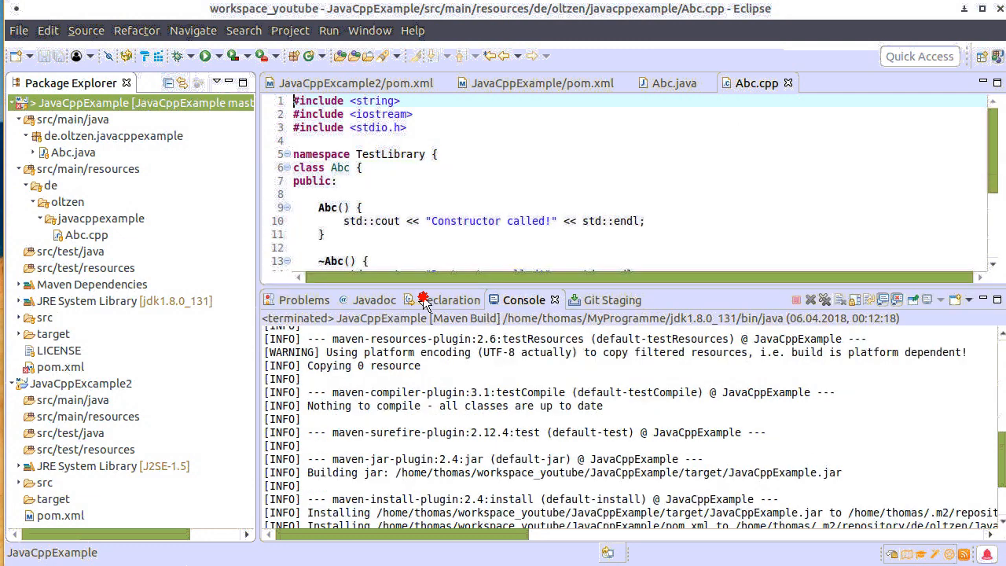
Run Abc.java as a Java Application, printing out=8 between constructor and destructor messages
{"action": "left_click", "coordinate": [674, 83]}
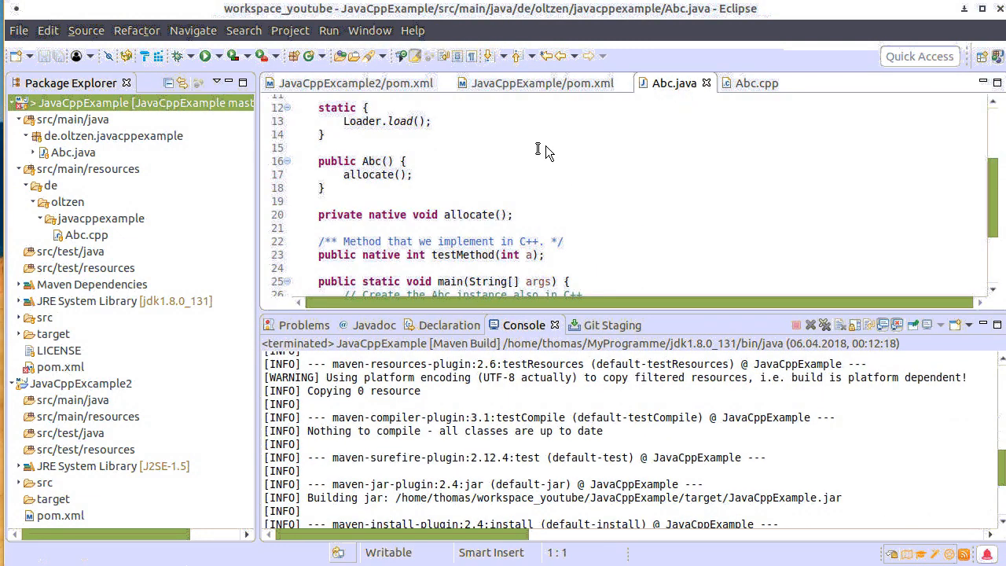
{"action": "mouse_move", "coordinate": [309, 185]}
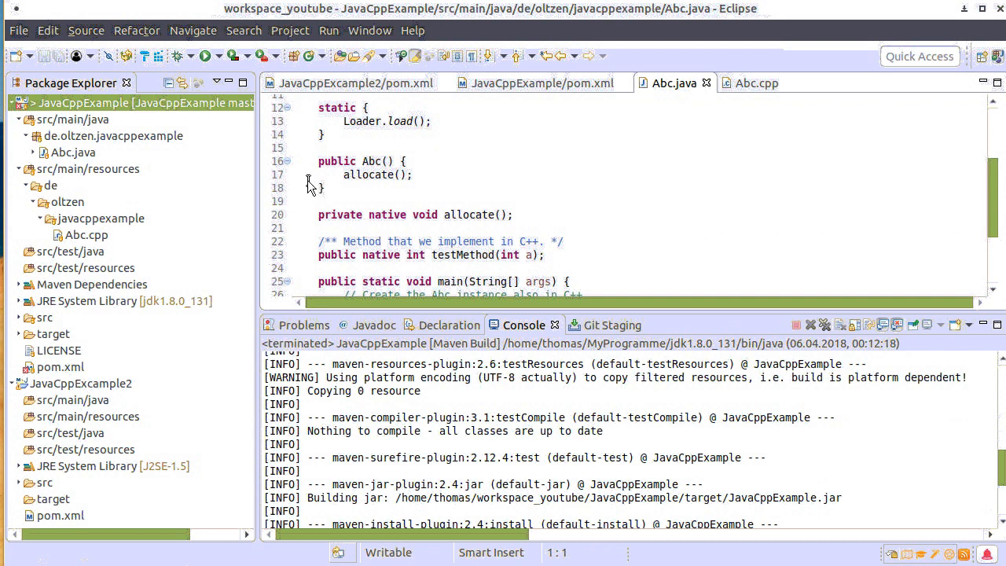
{"action": "mouse_move", "coordinate": [210, 59]}
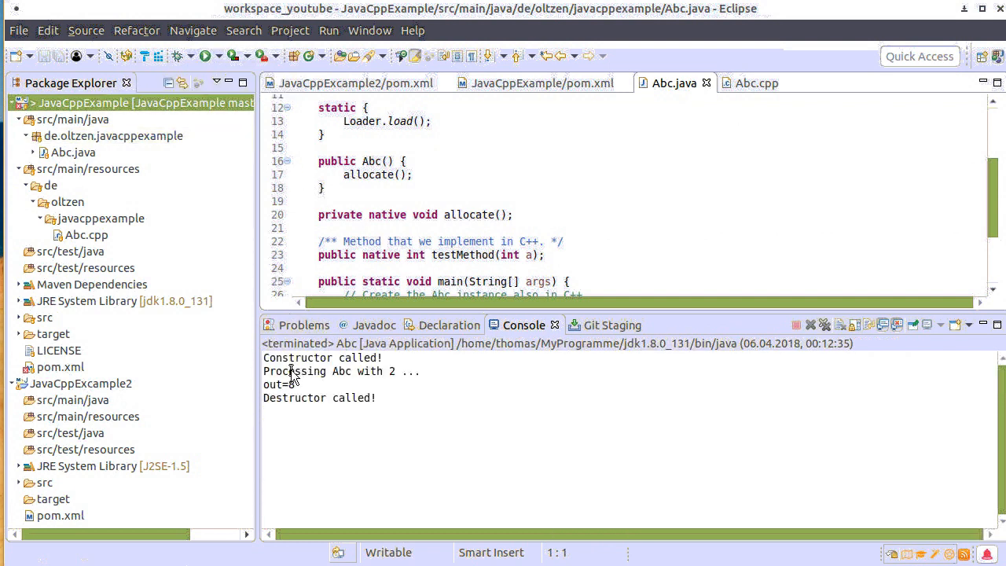
{"action": "mouse_move", "coordinate": [385, 388]}
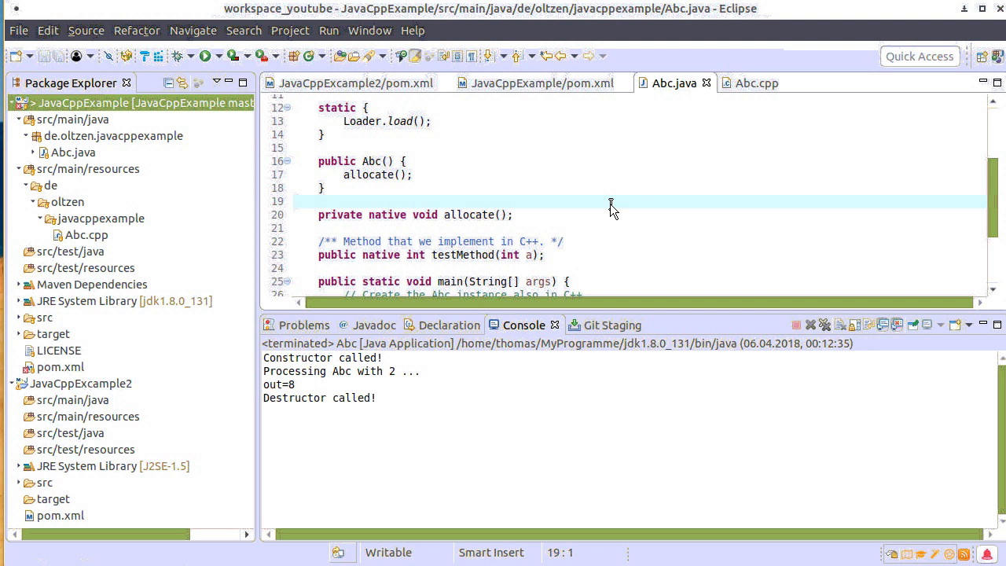
{"action": "left_click", "coordinate": [294, 202]}
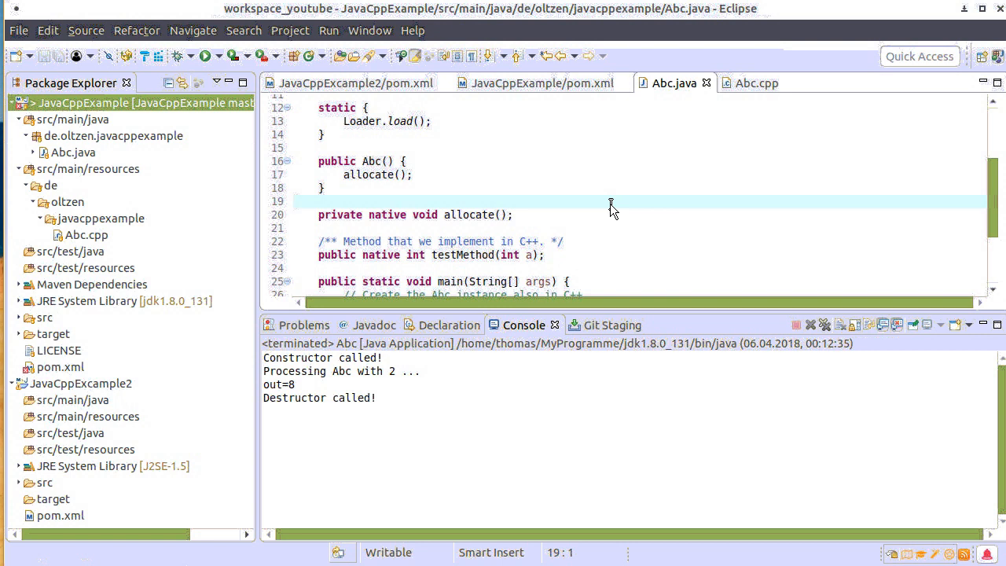
{"action": "left_click", "coordinate": [297, 202]}
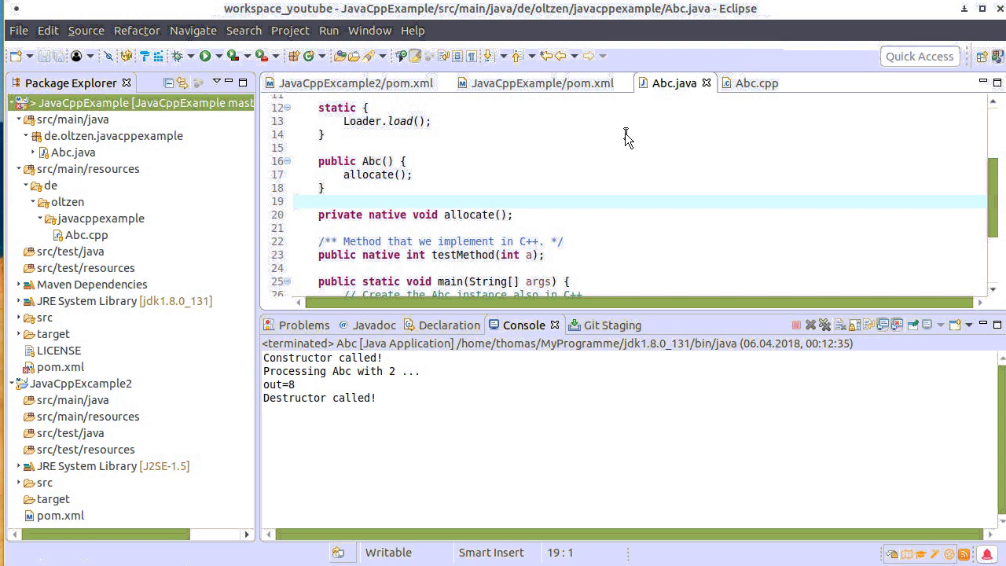
{"action": "mouse_move", "coordinate": [612, 315]}
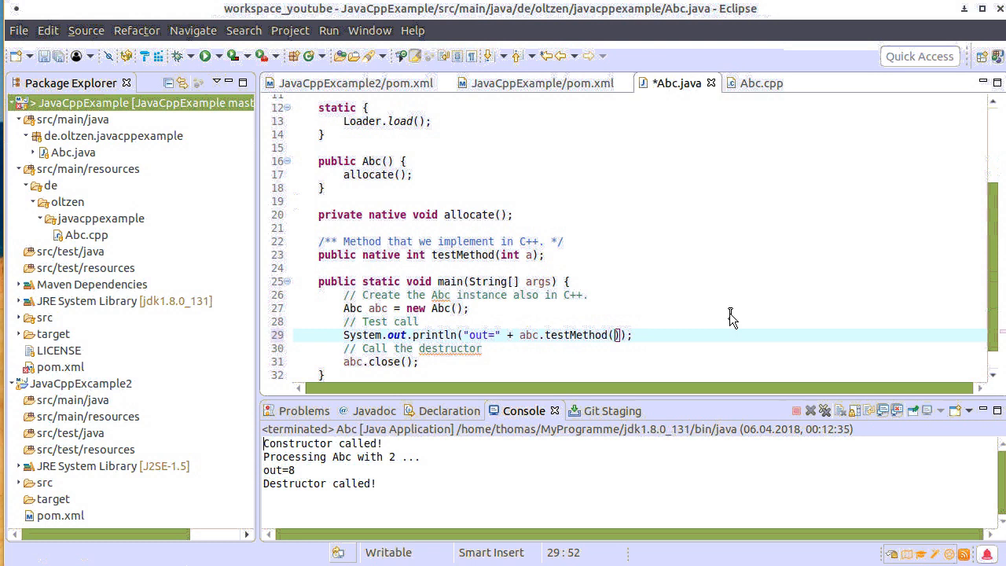
Change the testMethod argument to 3, then save and rerun Abc for out=18
{"action": "type", "text": "3"}
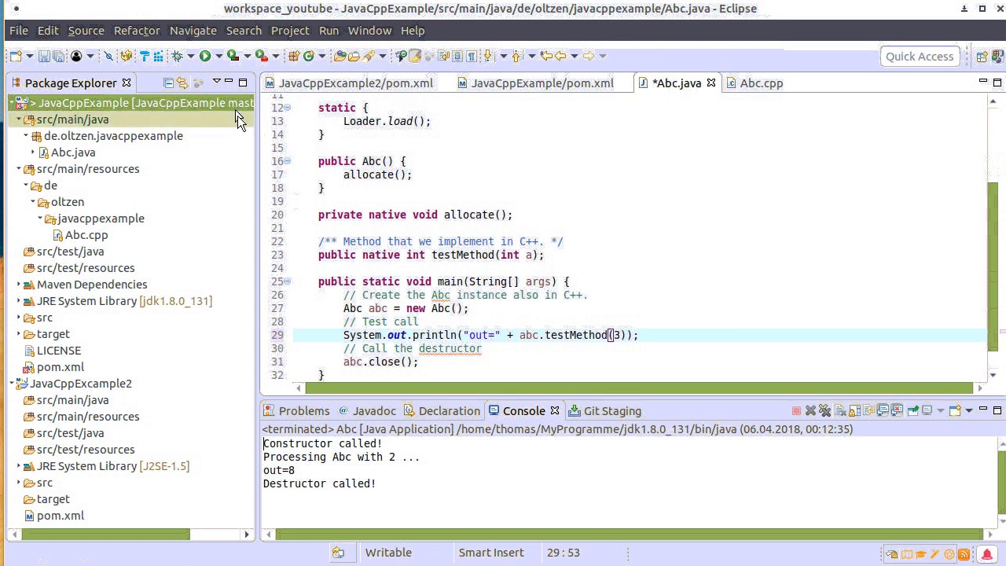
{"action": "left_click", "coordinate": [203, 56]}
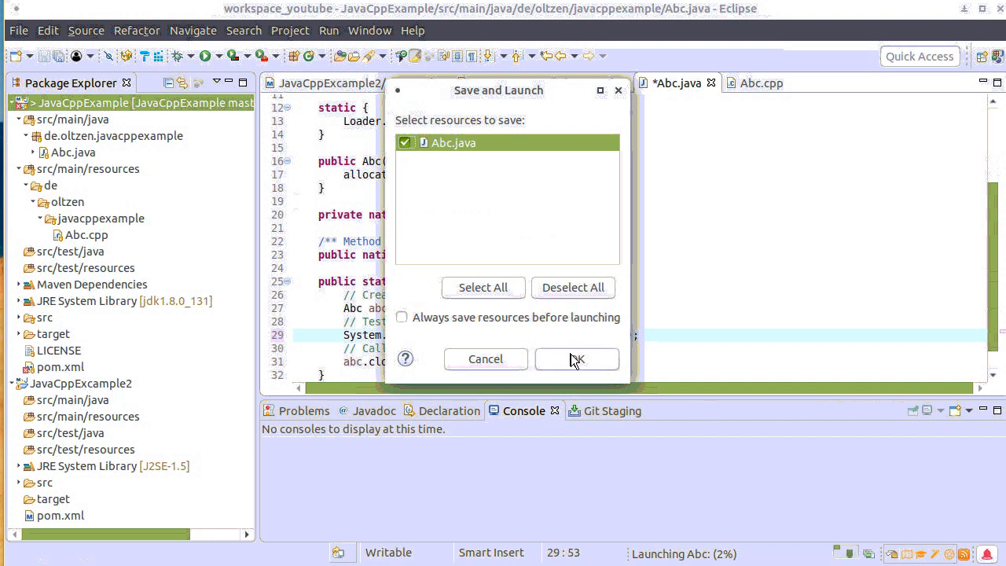
{"action": "left_click", "coordinate": [576, 359]}
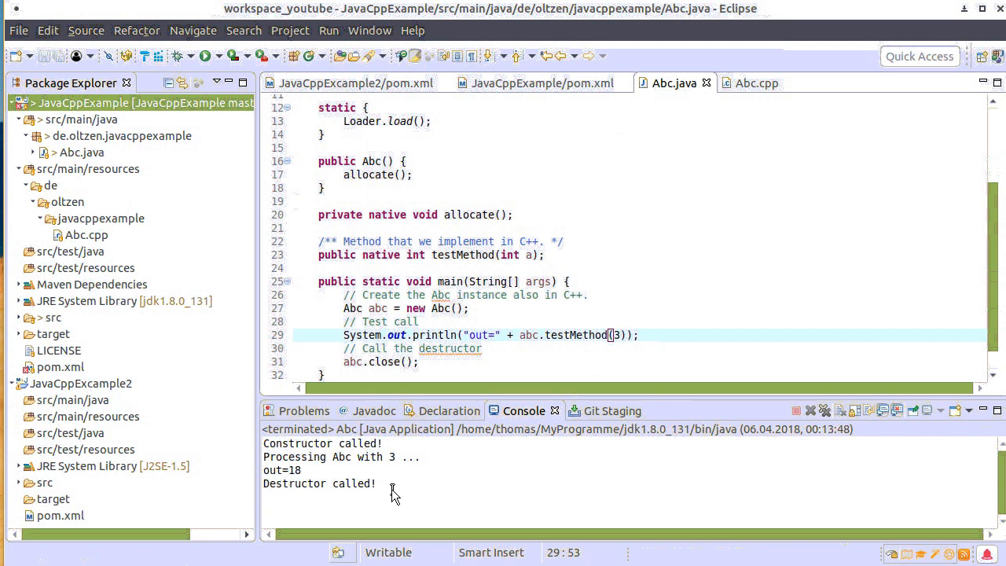
{"action": "mouse_move", "coordinate": [565, 304]}
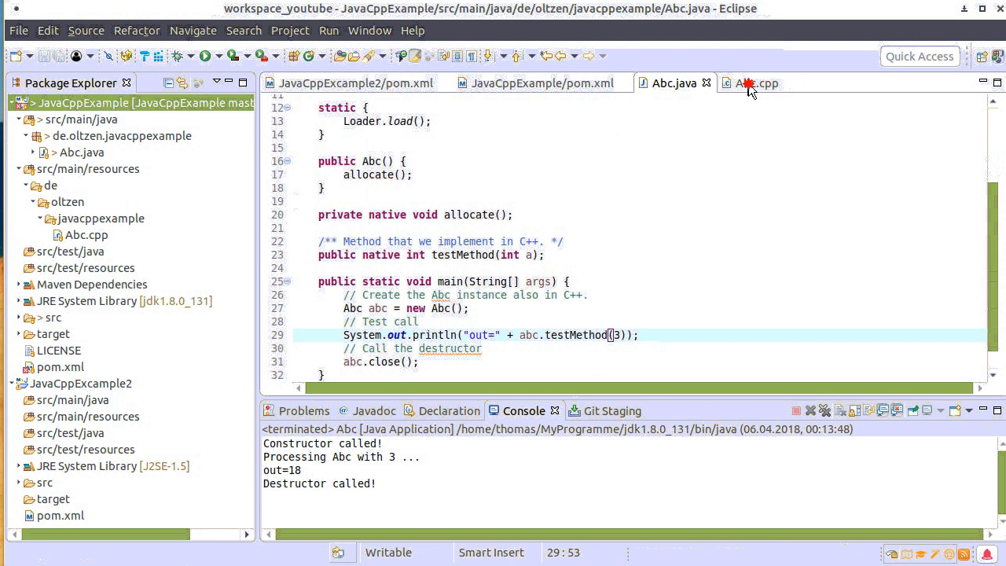
Make Abc.cpp's testMethod return 3 * a * a and rerun Abc, still printing out=18
{"action": "left_click", "coordinate": [757, 82]}
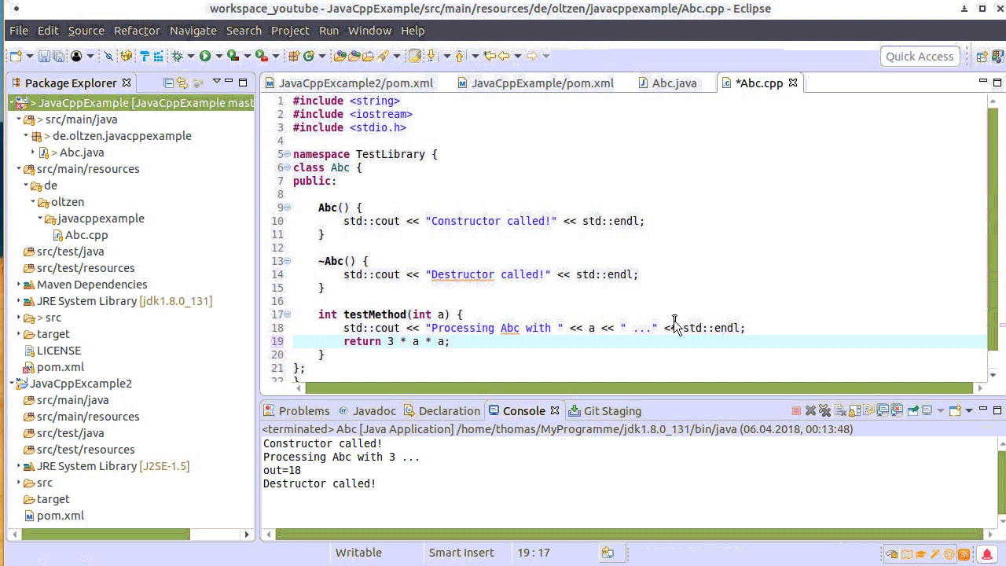
{"action": "left_click", "coordinate": [393, 341]}
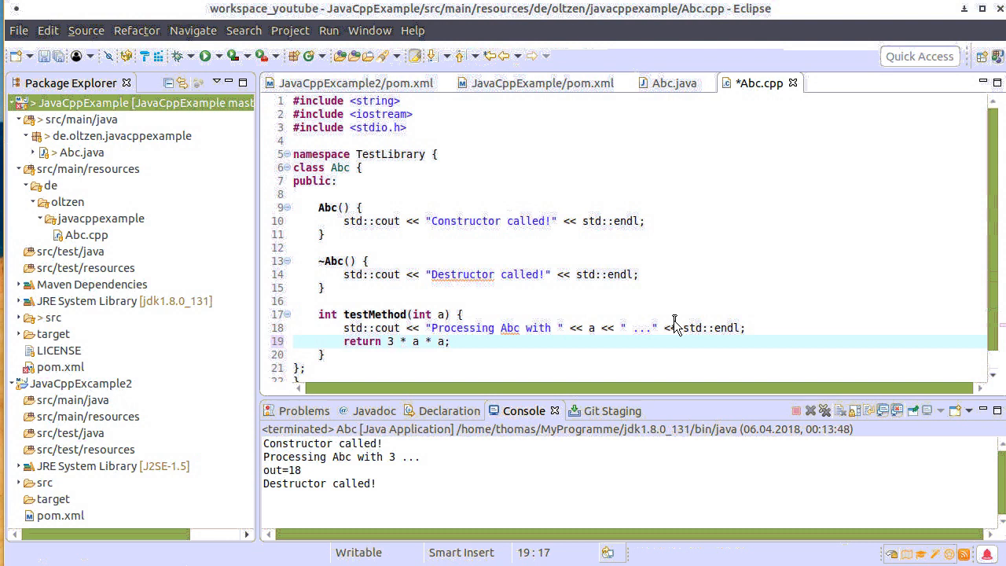
{"action": "left_click", "coordinate": [393, 341]}
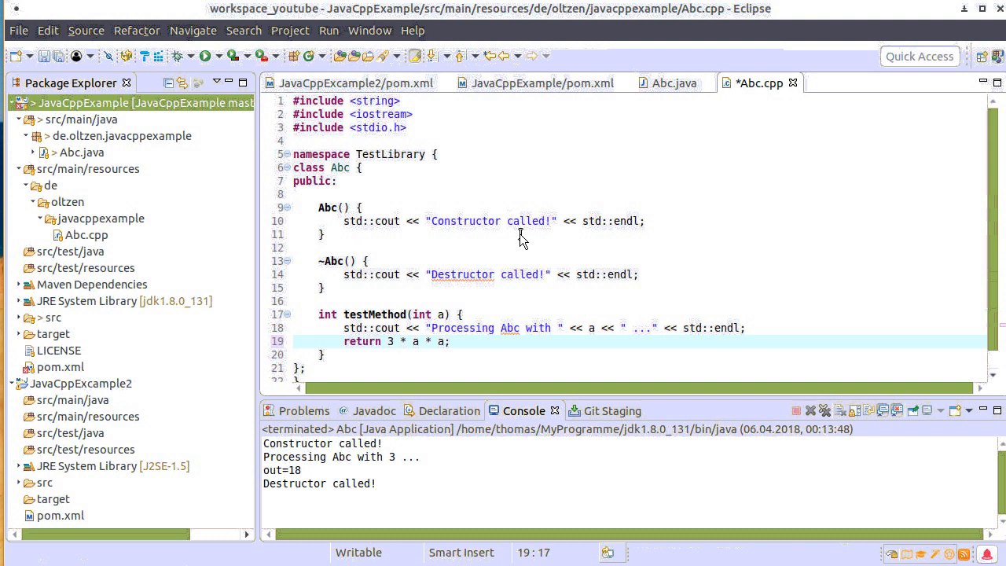
{"action": "left_click", "coordinate": [202, 55]}
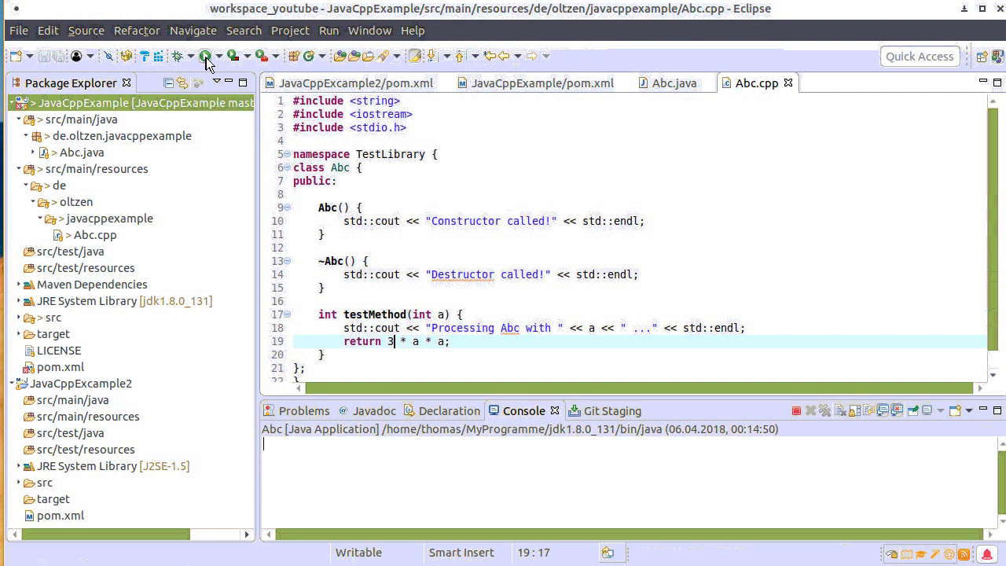
{"action": "left_click", "coordinate": [203, 56]}
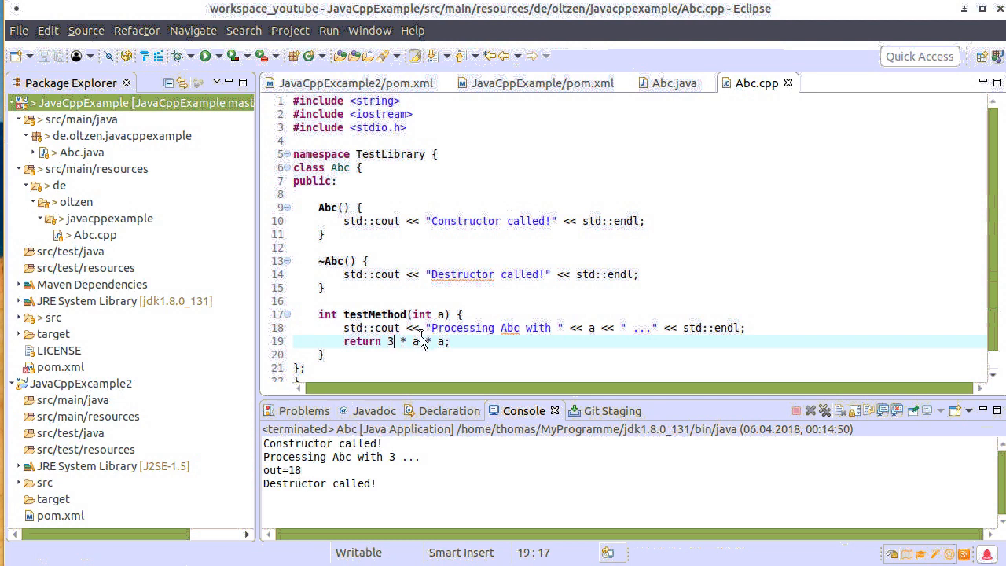
{"action": "mouse_move", "coordinate": [424, 342]}
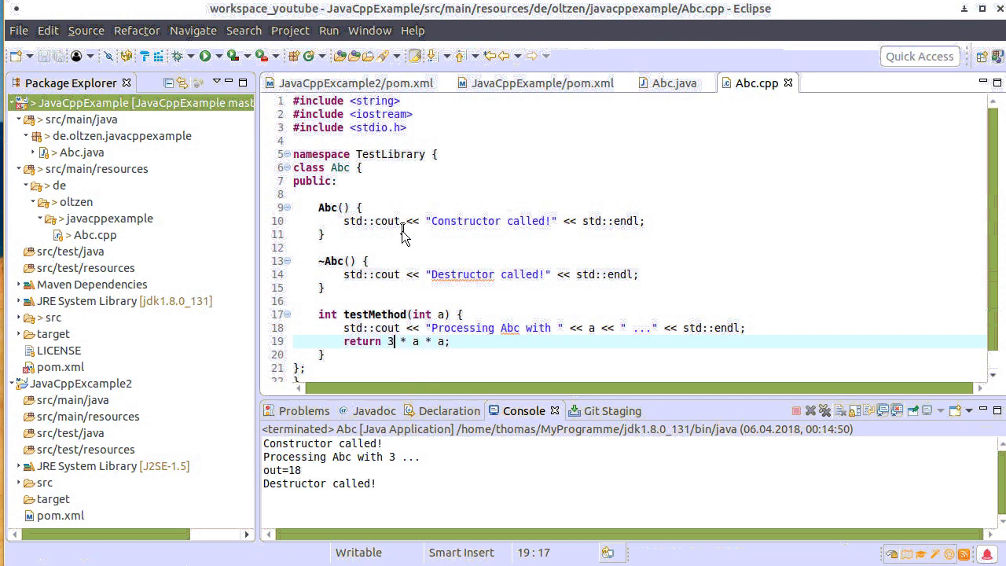
{"action": "mouse_move", "coordinate": [415, 175]}
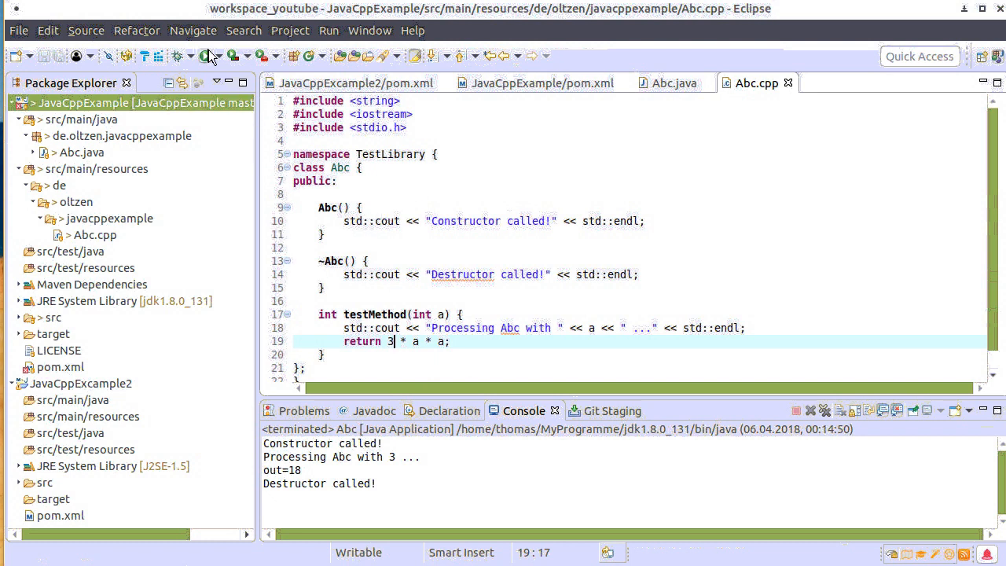
Rerun the JavaCppExample Maven build, then relaunch Abc from the Run dropdown for out=27
{"action": "left_click", "coordinate": [217, 55]}
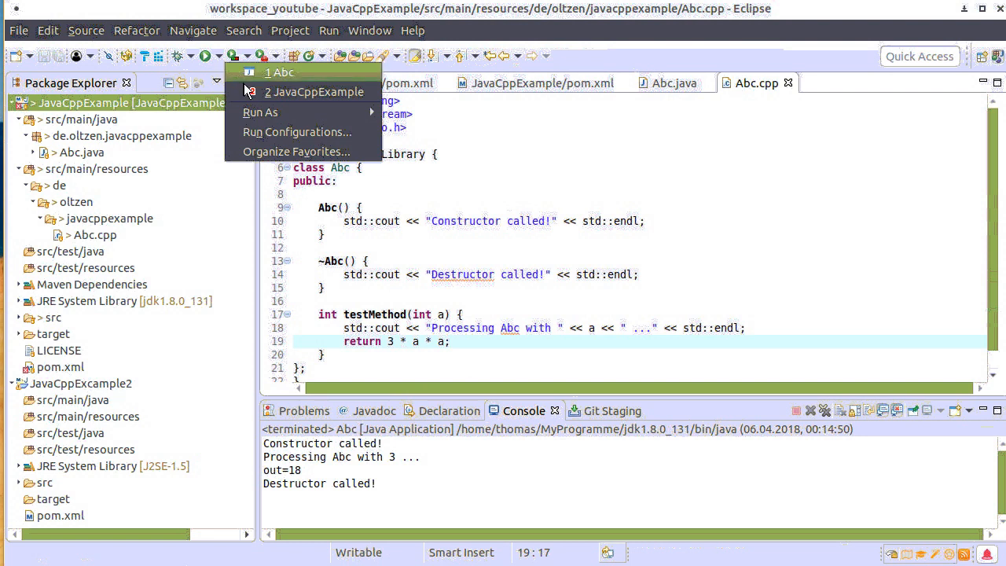
{"action": "mouse_move", "coordinate": [314, 92]}
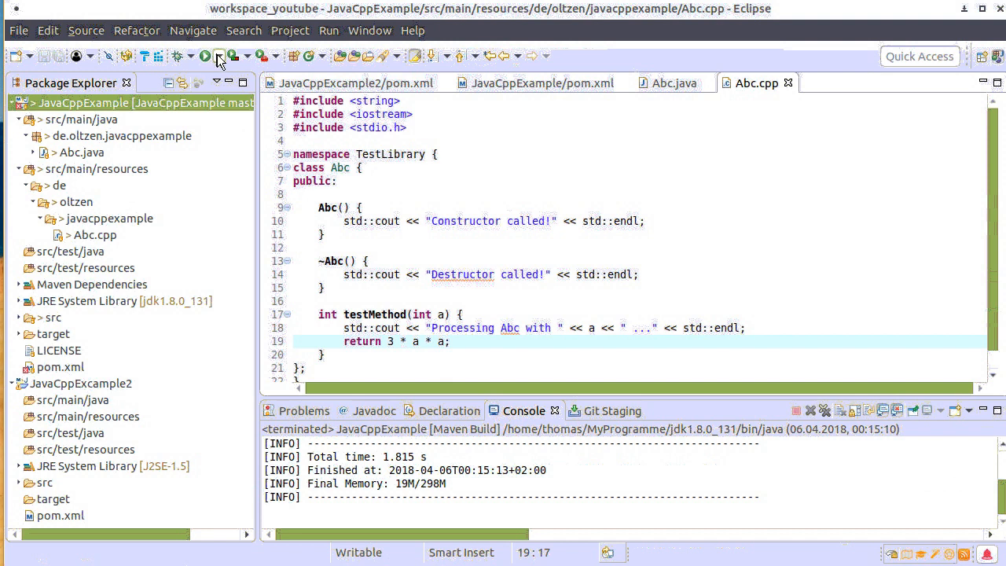
{"action": "left_click", "coordinate": [216, 56]}
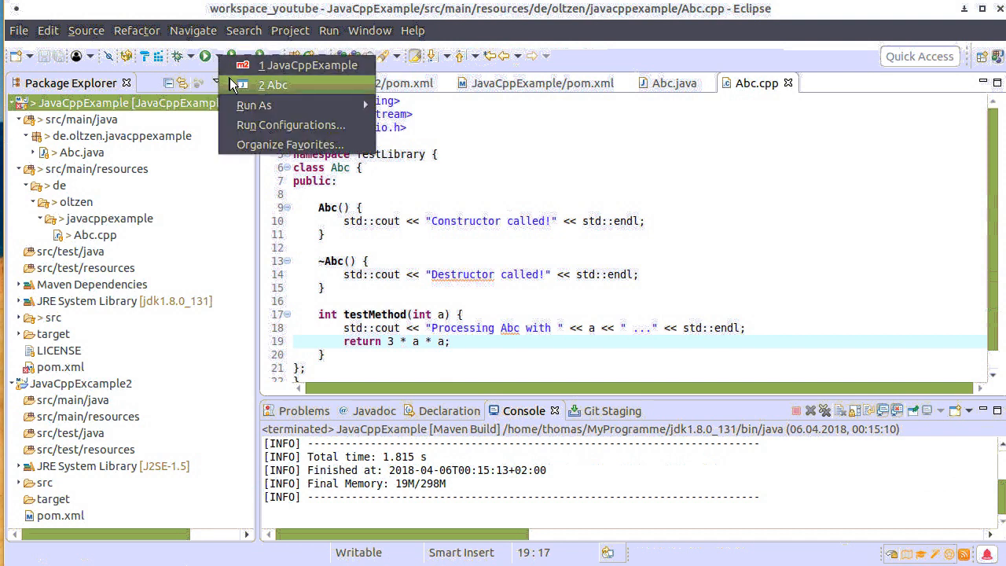
{"action": "left_click", "coordinate": [276, 84]}
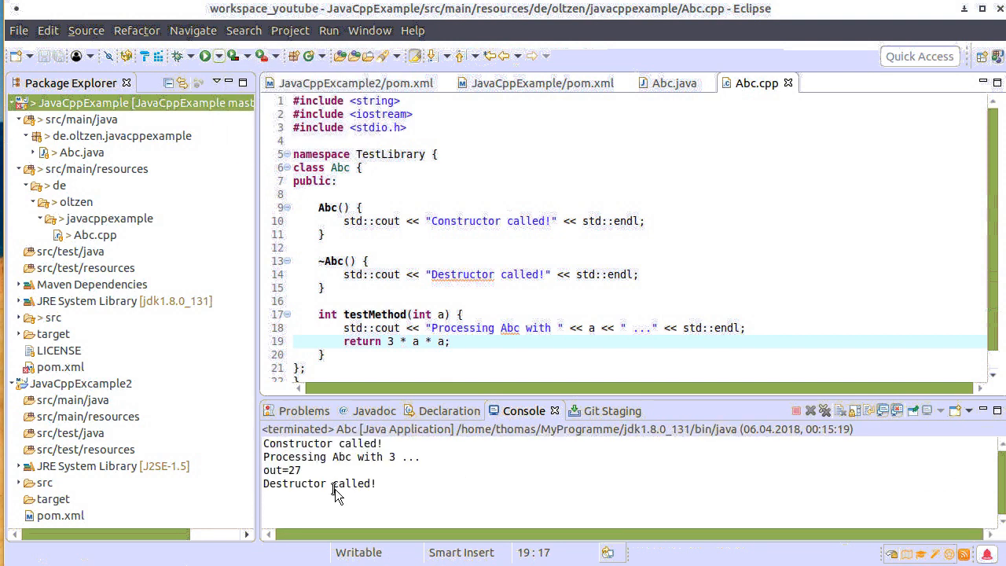